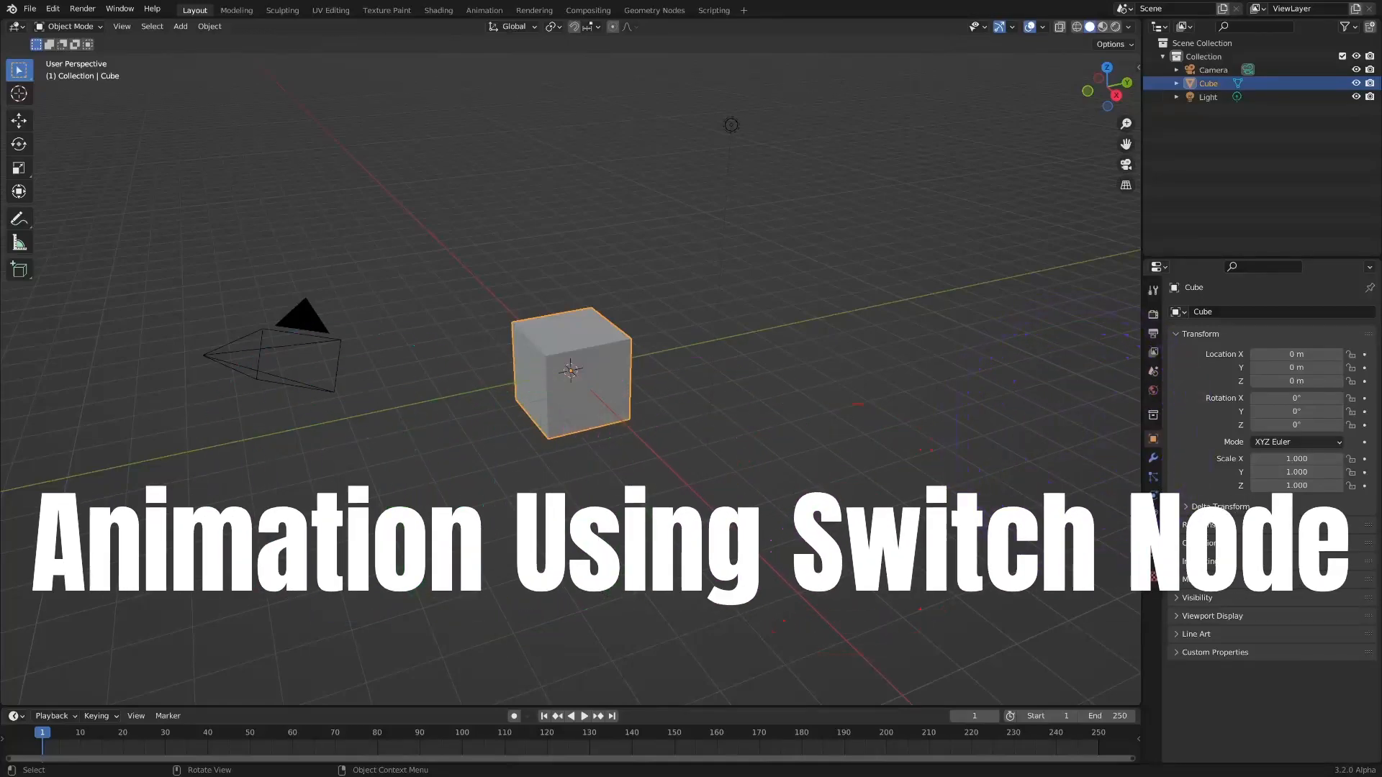
pyautogui.moveTo(858, 174)
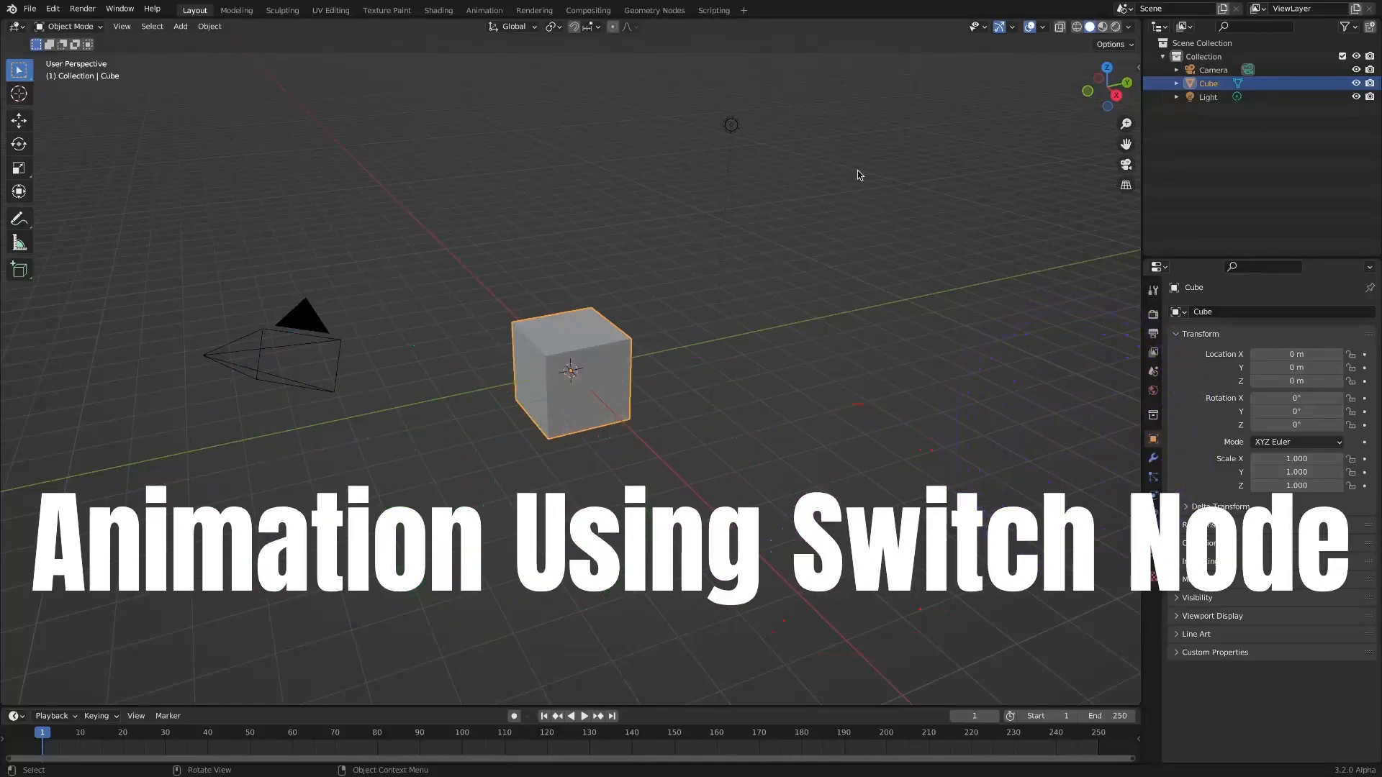
# Step: Create a new Geometry Nodes tree on the cube from the Geometry Nodes workspace
pyautogui.click(653, 10)
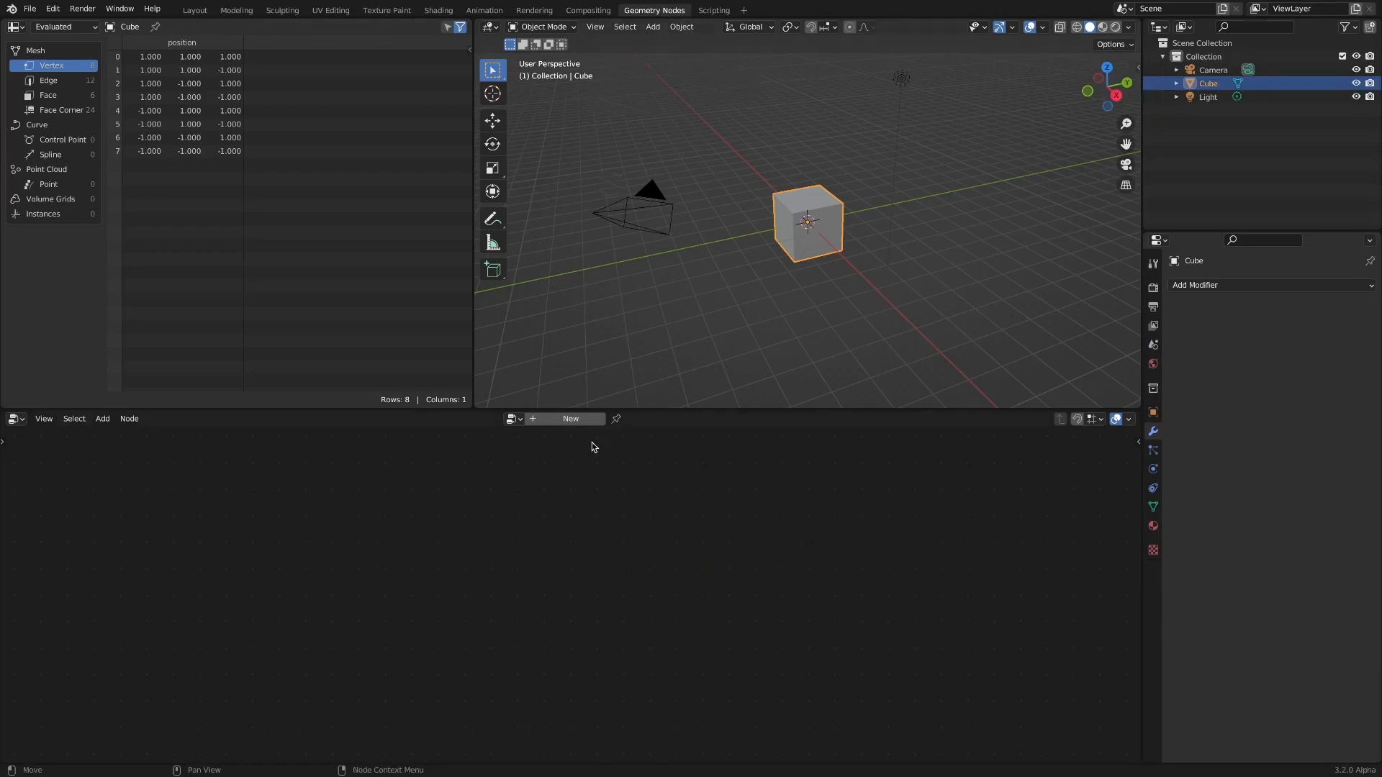
pyautogui.click(570, 419)
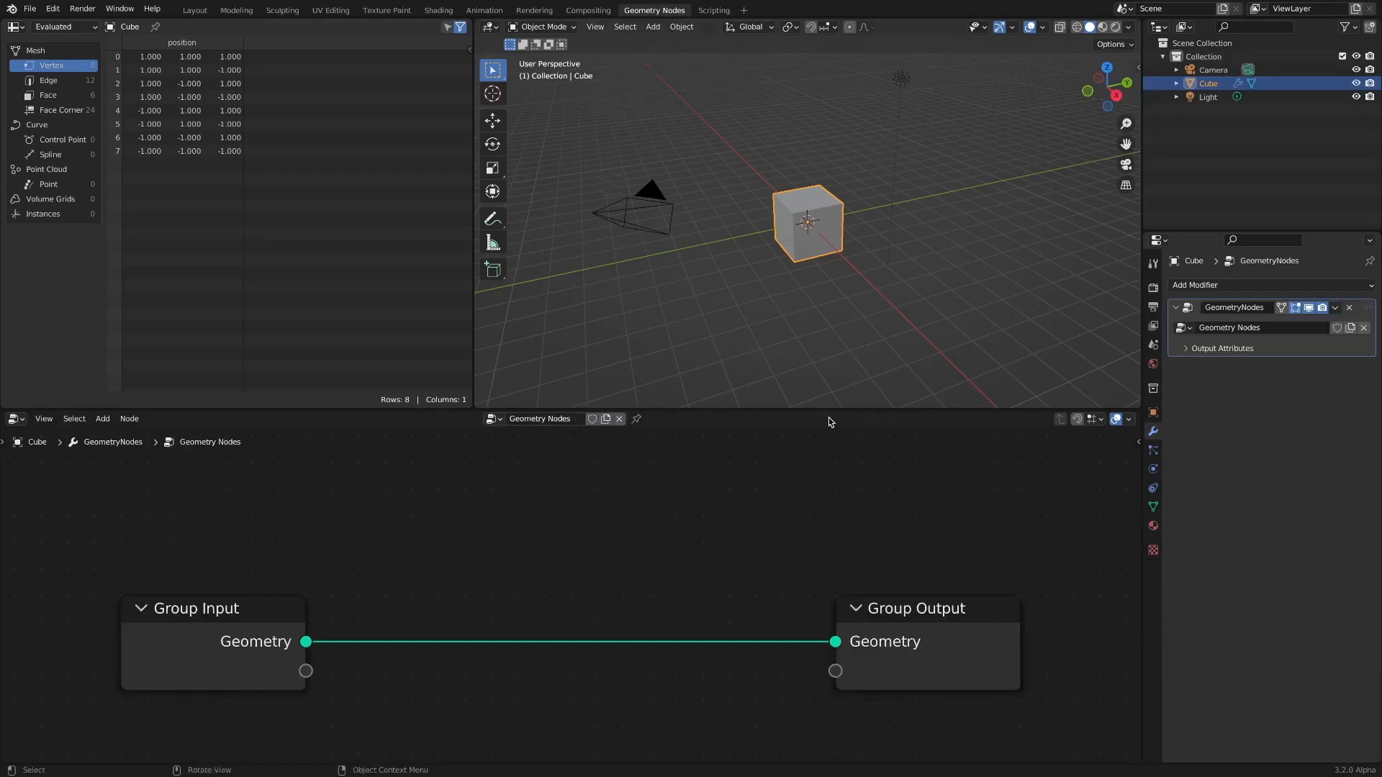
pyautogui.moveTo(664, 637)
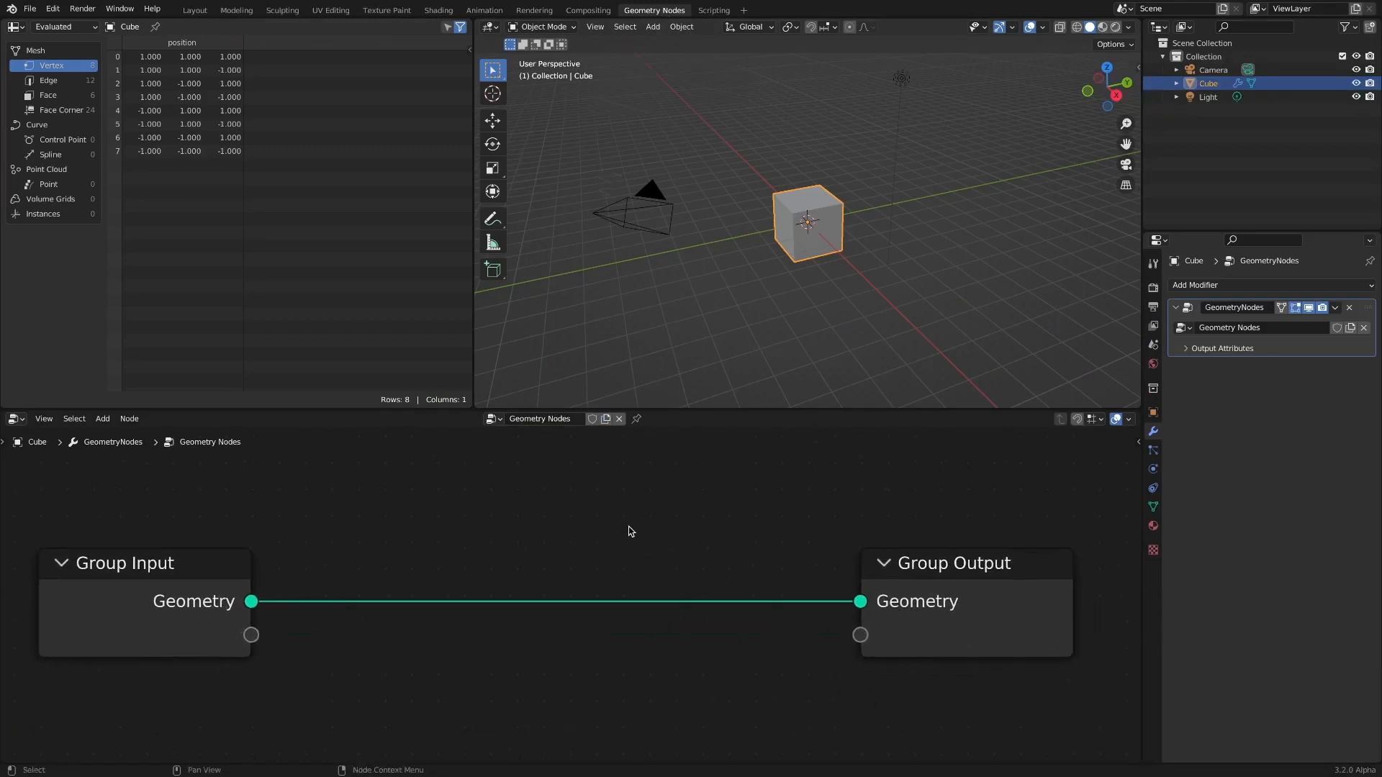
# Step: Add a Transform node driven by Scene Time seconds and play the animation, then return to frame 0
pyautogui.click(102, 418)
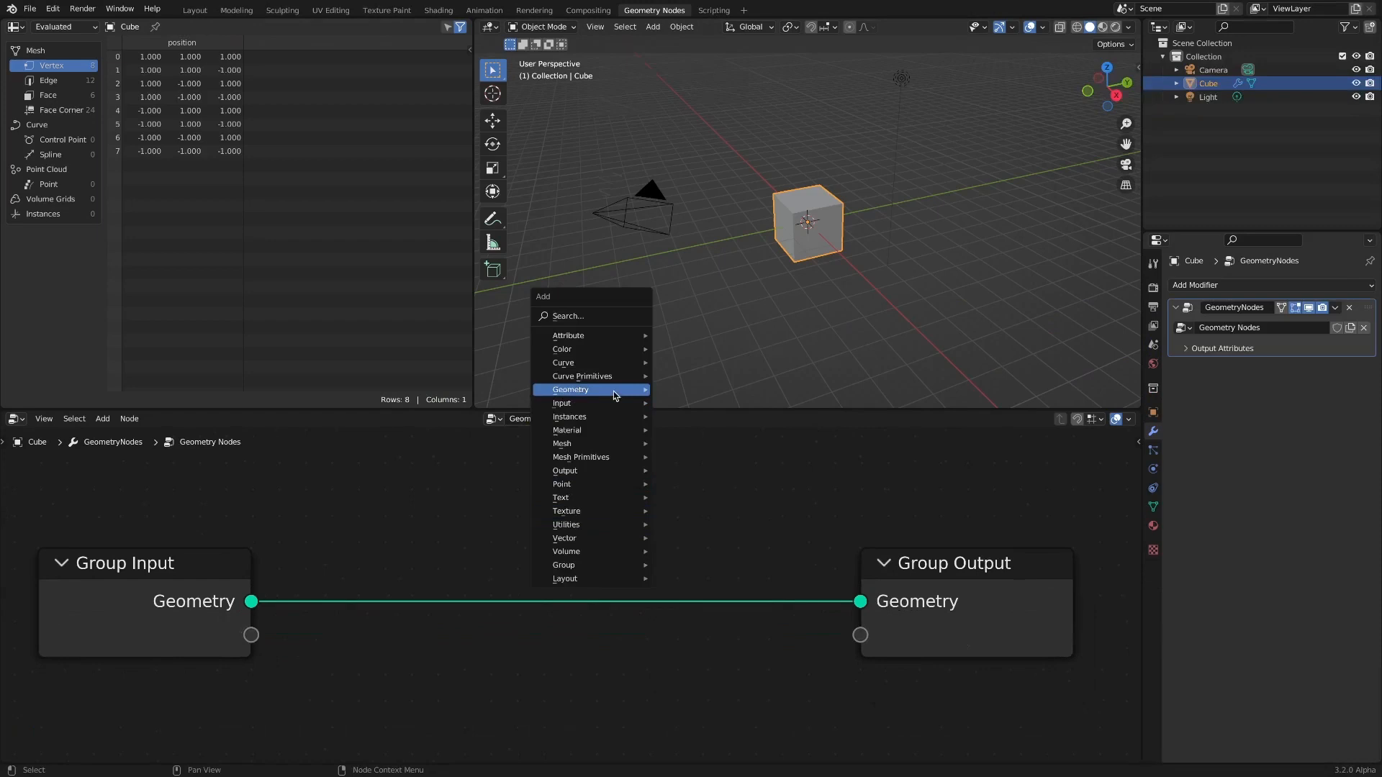
pyautogui.click(586, 390)
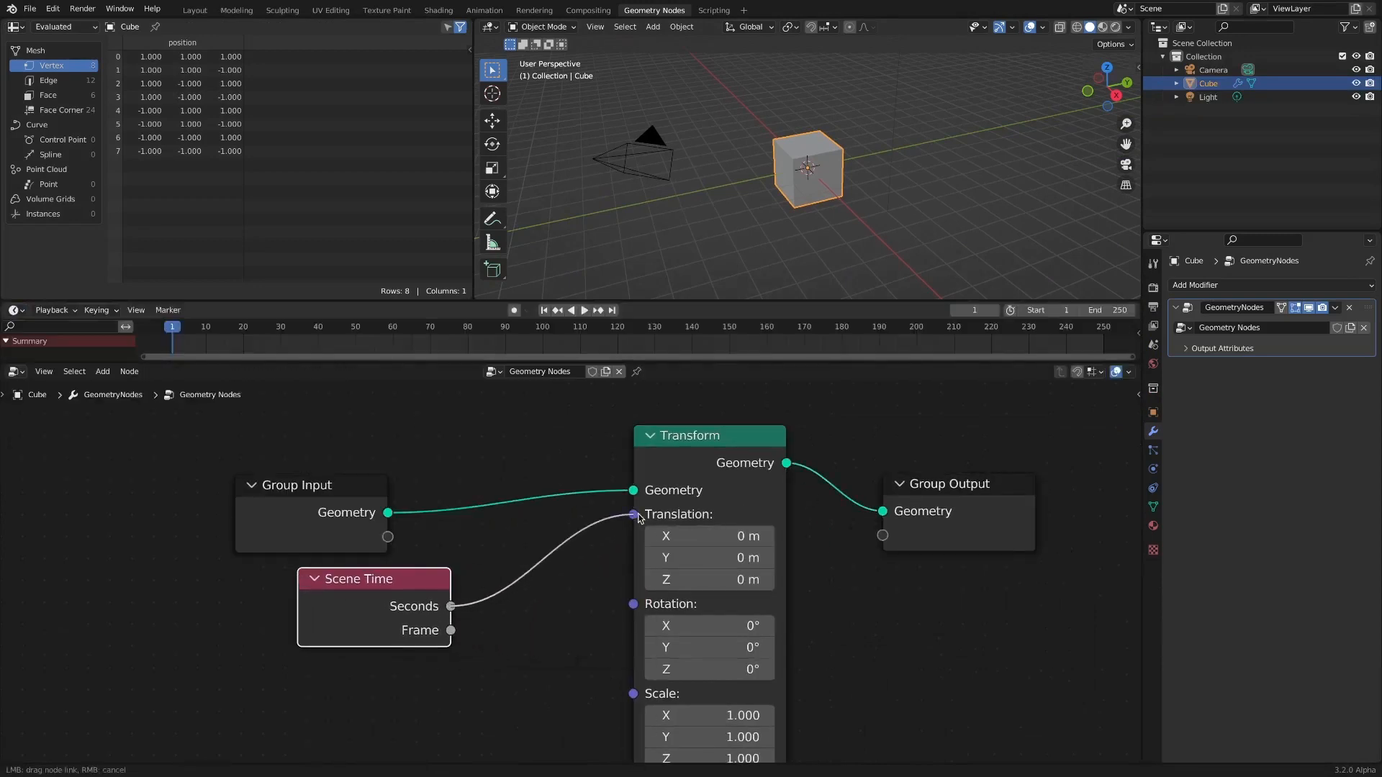
pyautogui.click(583, 310)
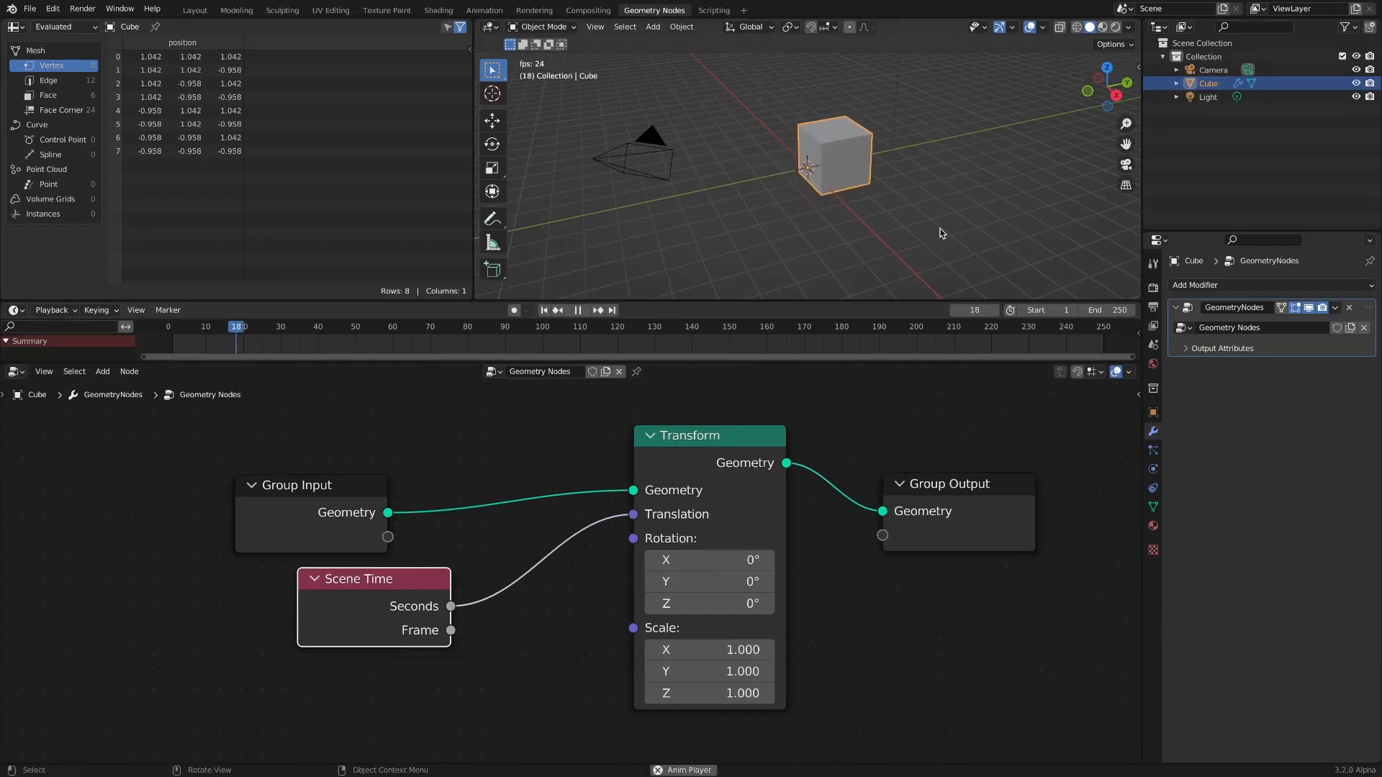
pyautogui.click(415, 327)
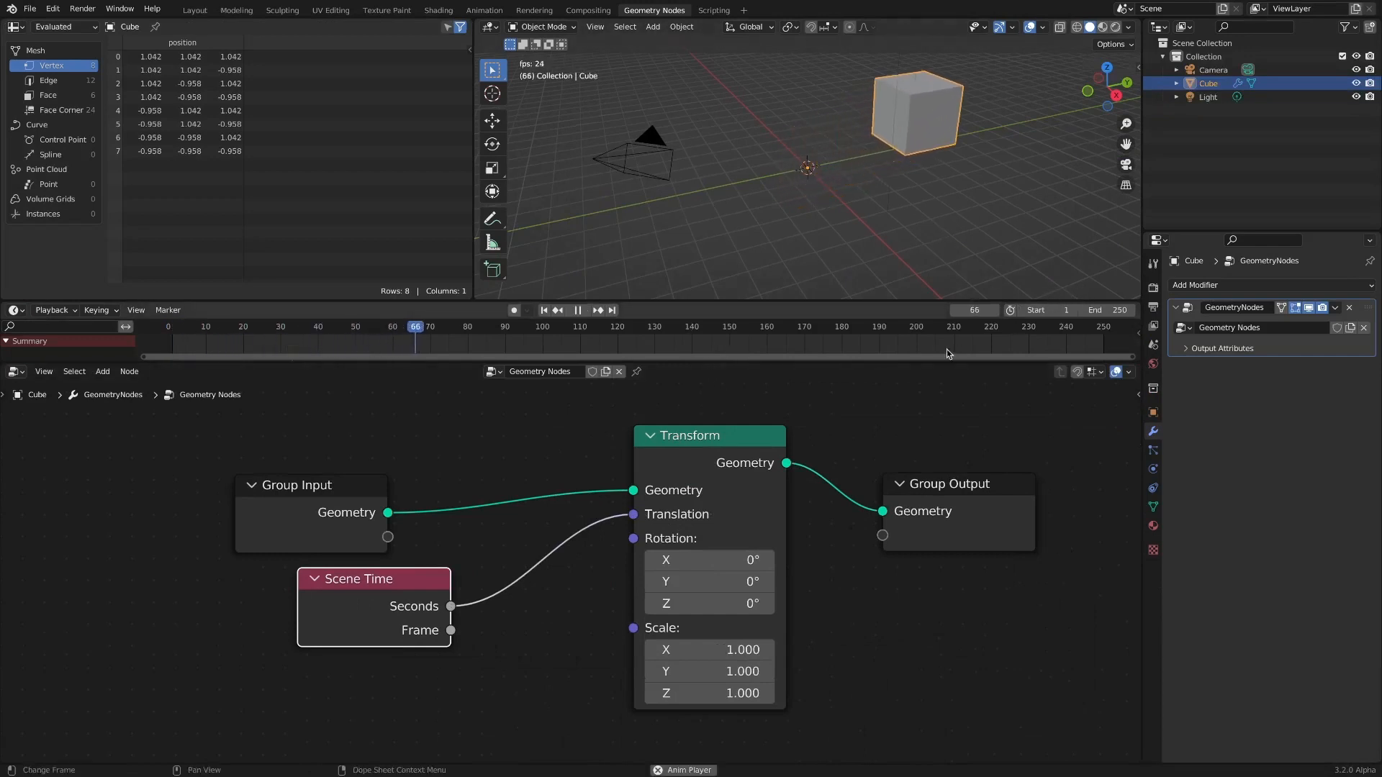
pyautogui.click(167, 327)
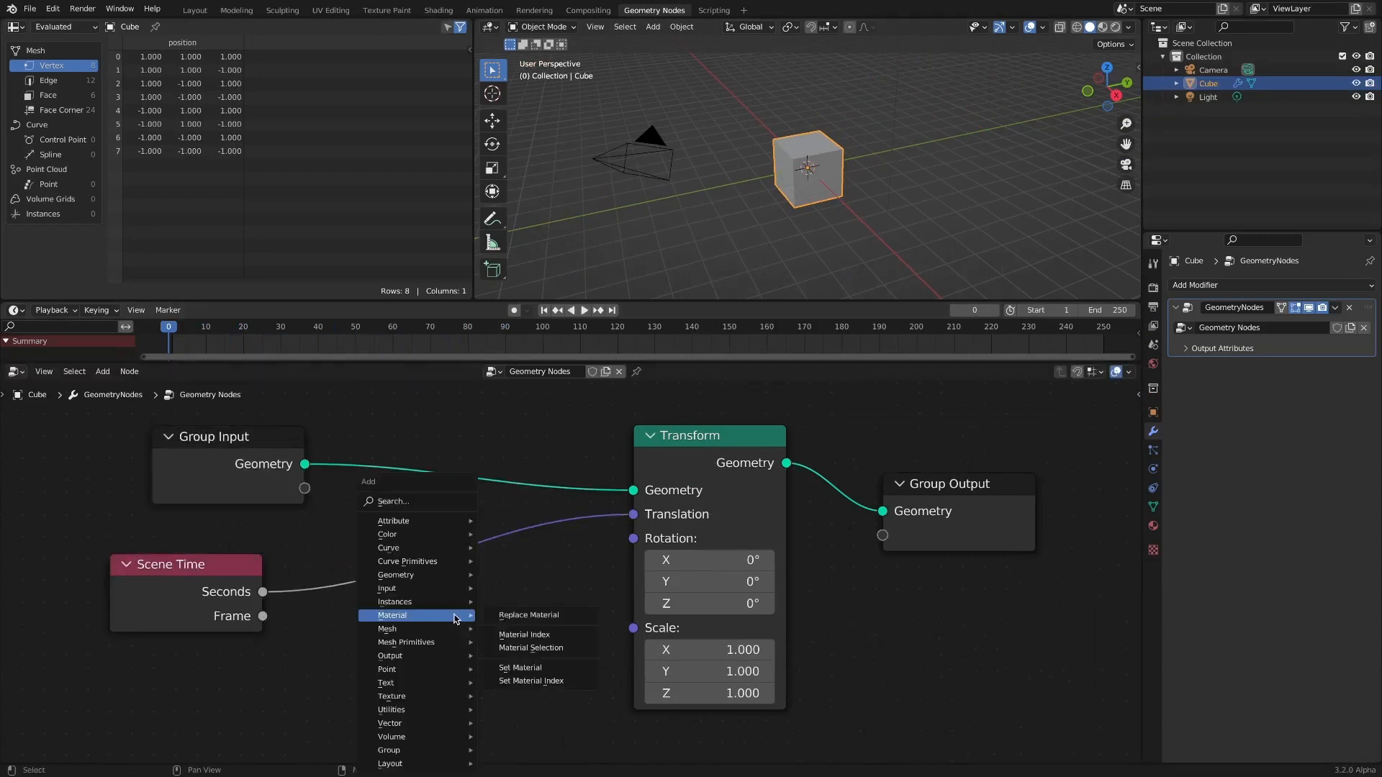
pyautogui.moveTo(390, 723)
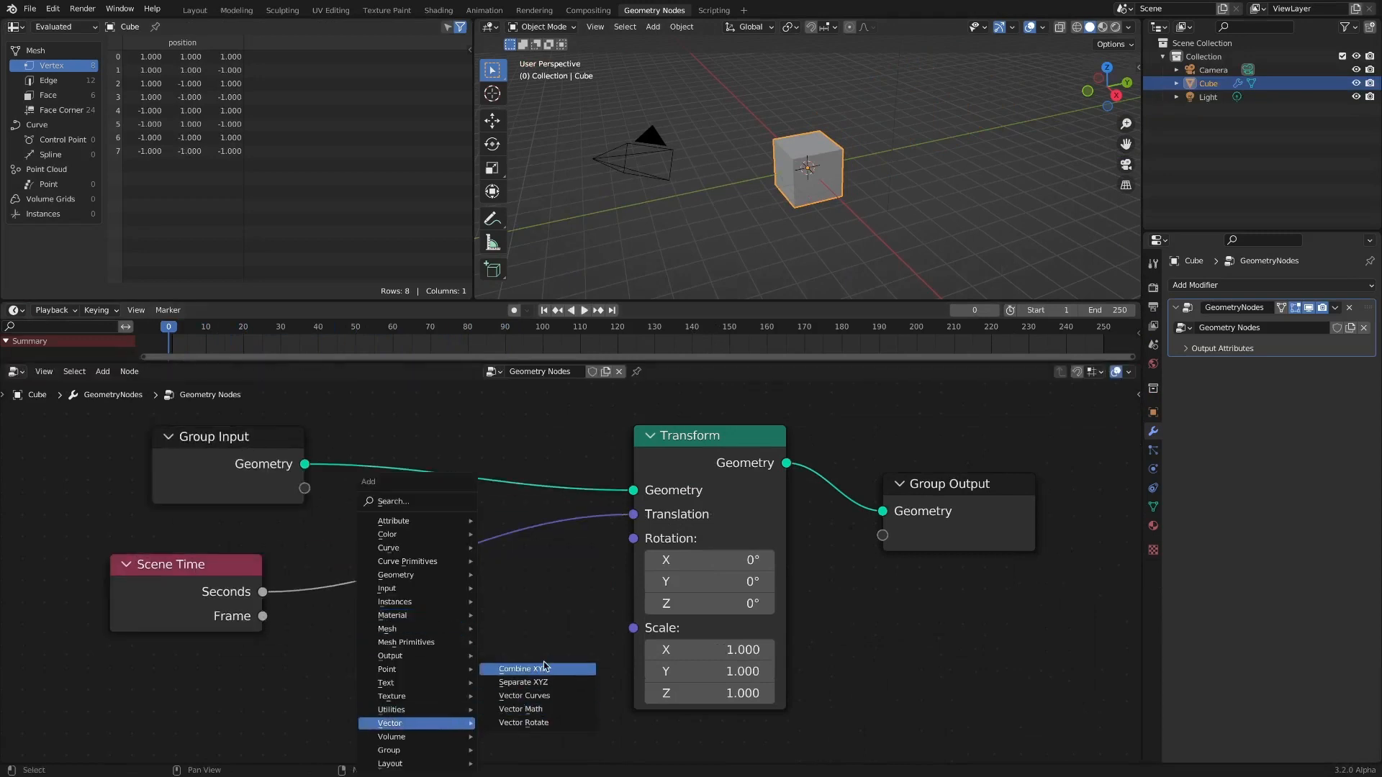
# Step: Add Combine XYZ on the translation link with a Multiply math node (factor 2) before X
pyautogui.click(516, 668)
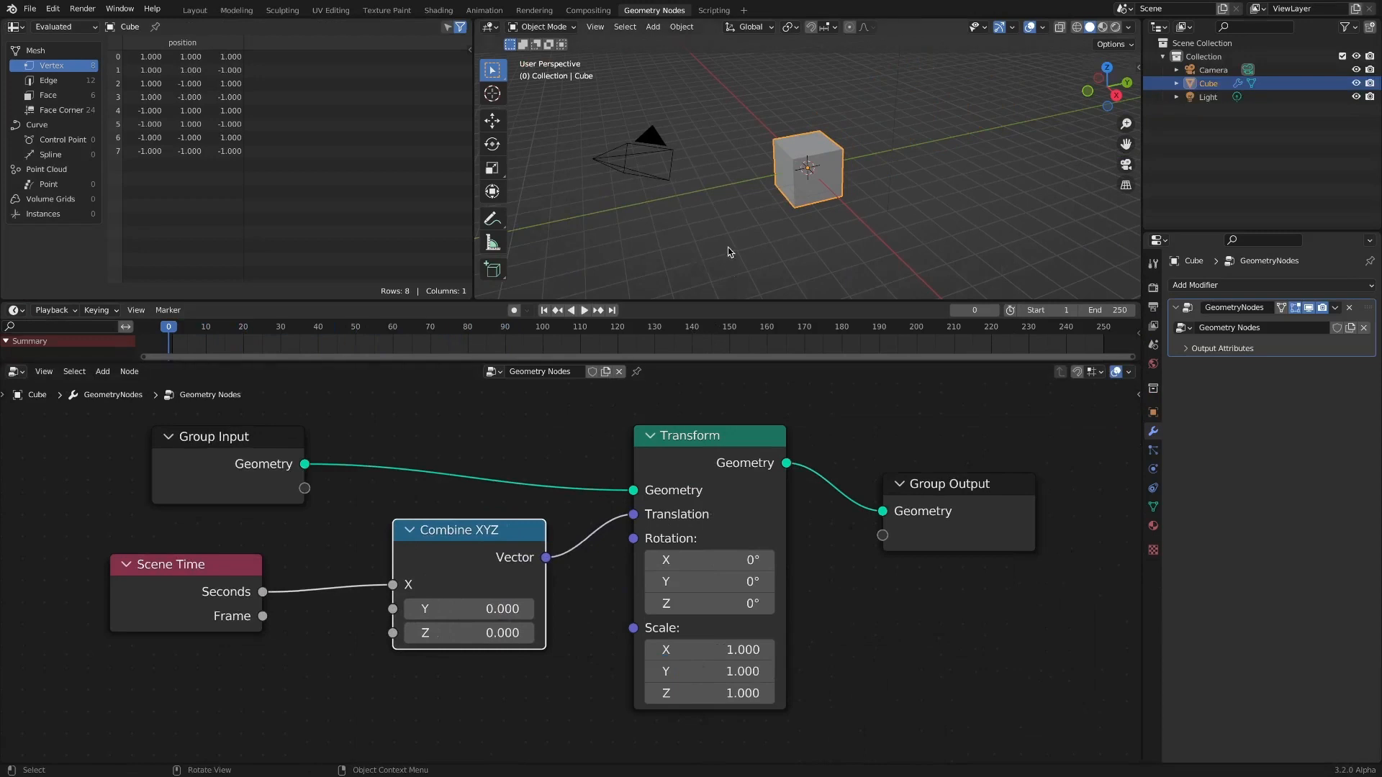
pyautogui.click(251, 327)
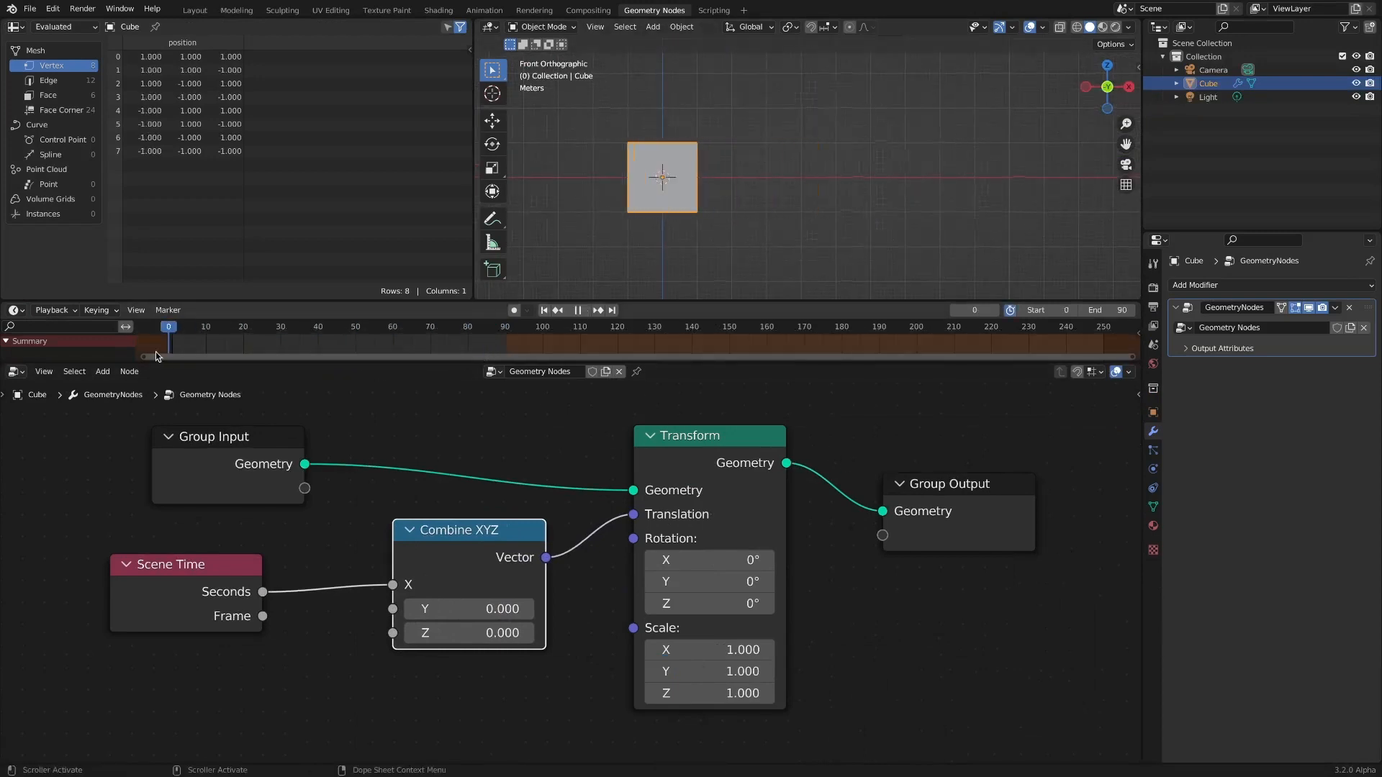
pyautogui.click(102, 371)
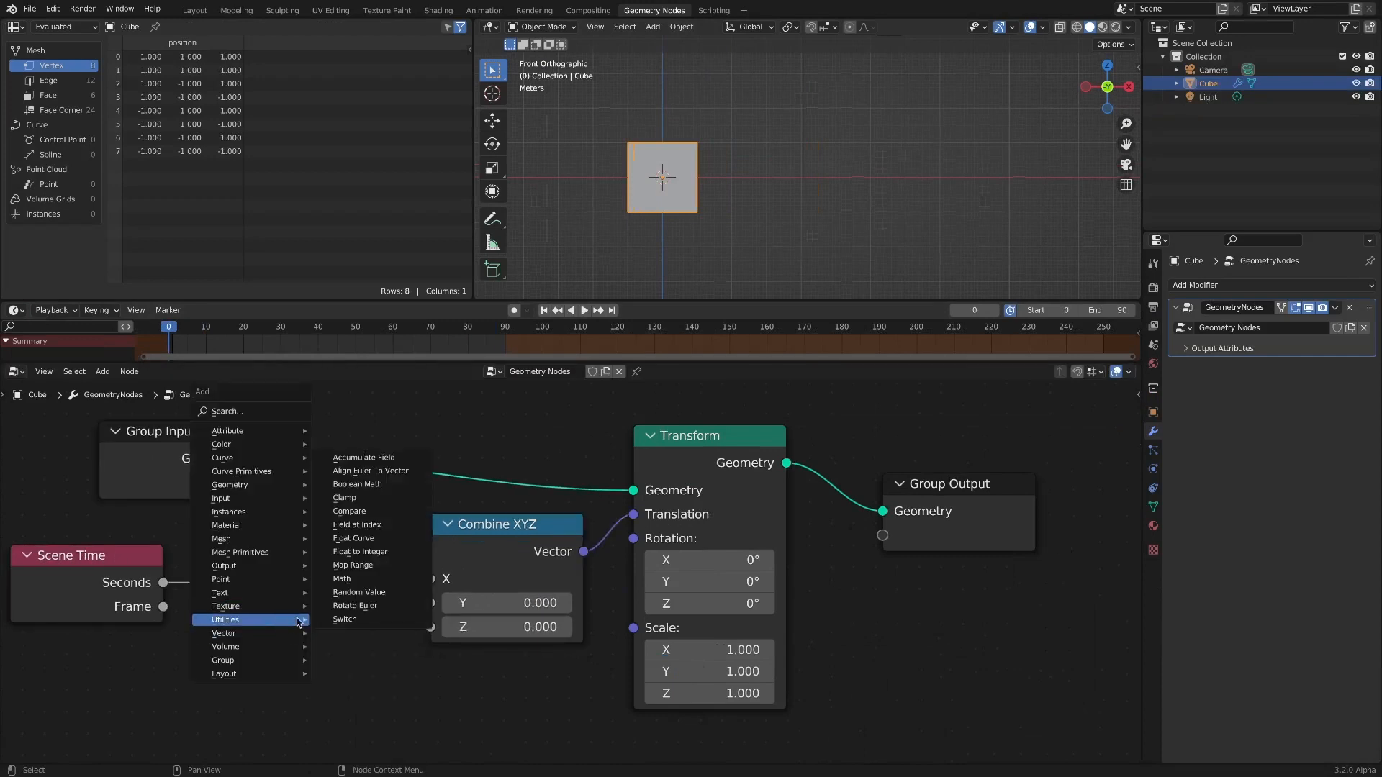
pyautogui.click(342, 578)
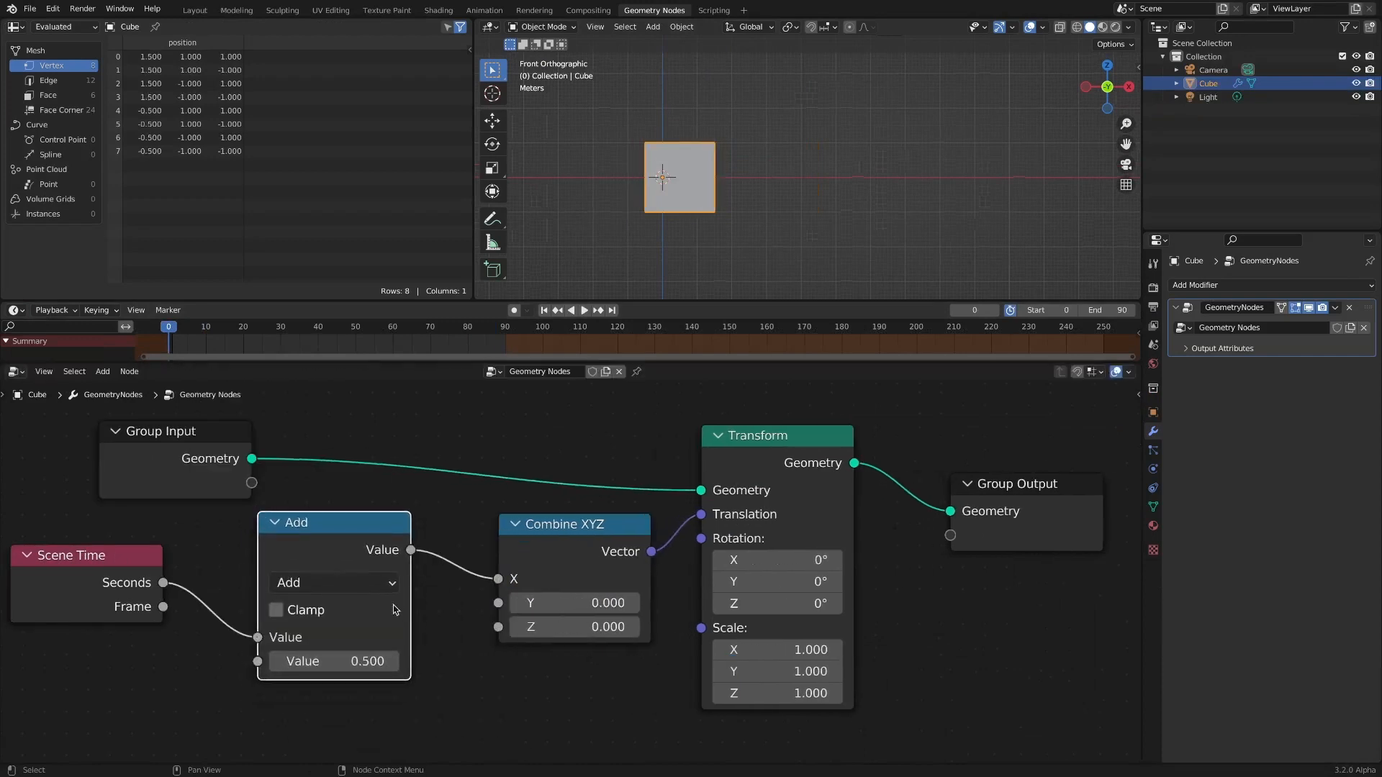
pyautogui.click(332, 583)
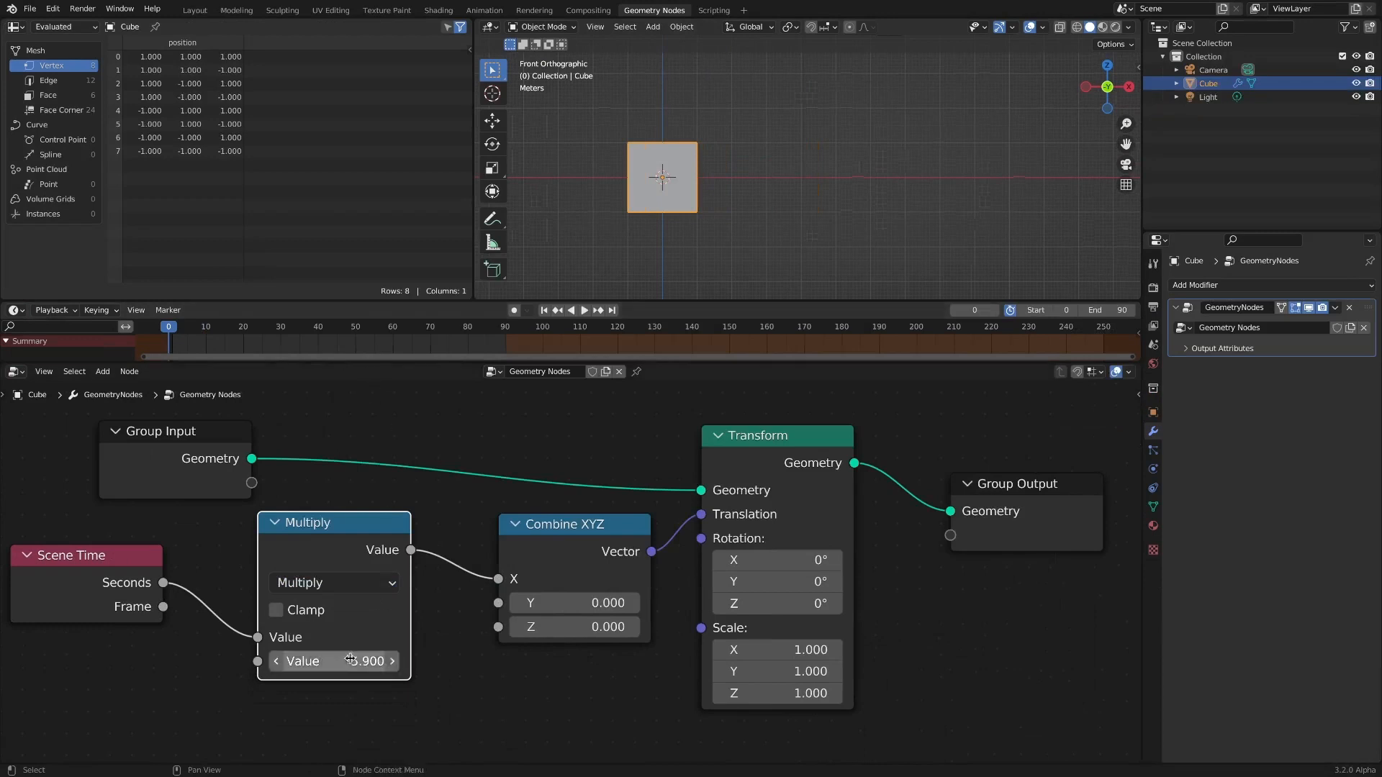
# Step: Preview the faster X motion and feed the Frame output into the Multiply node
pyautogui.click(583, 310)
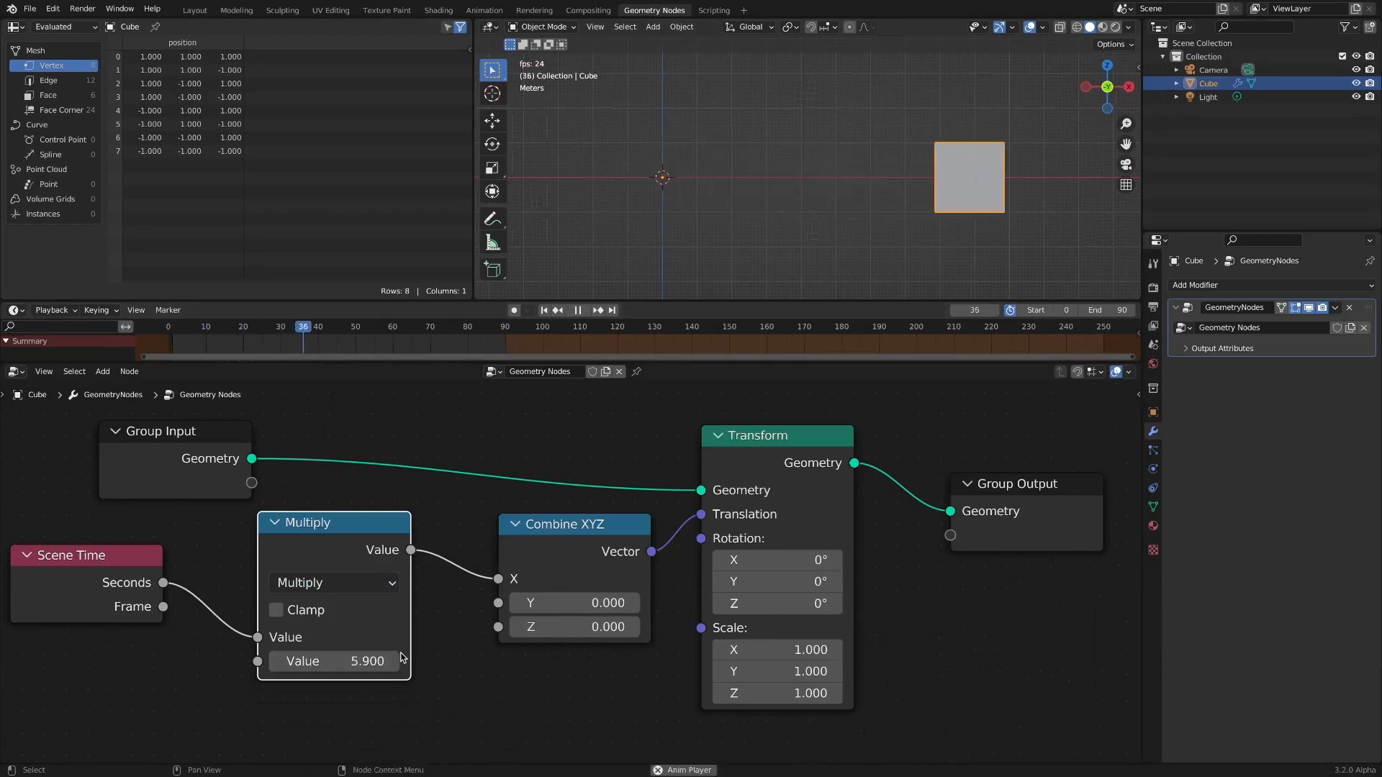
pyautogui.click(583, 310)
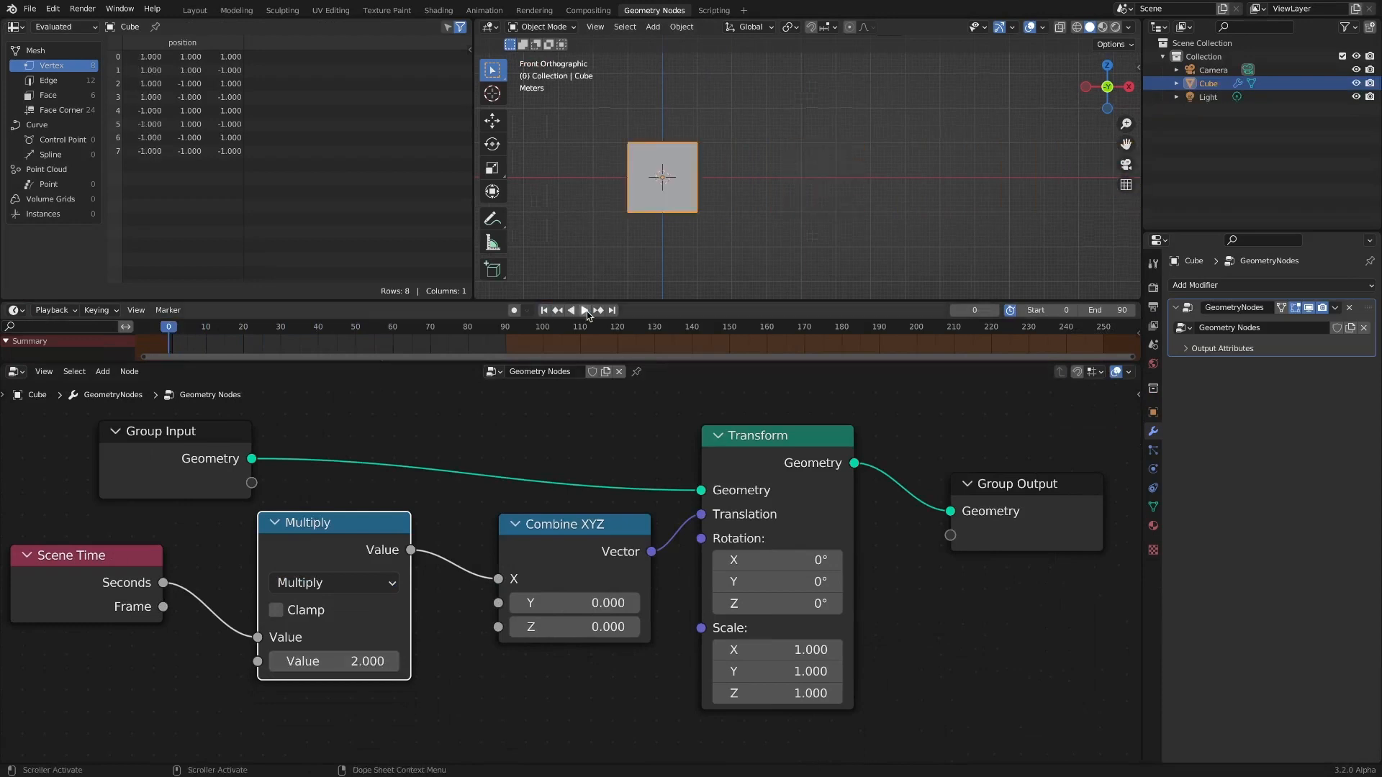
pyautogui.click(582, 310)
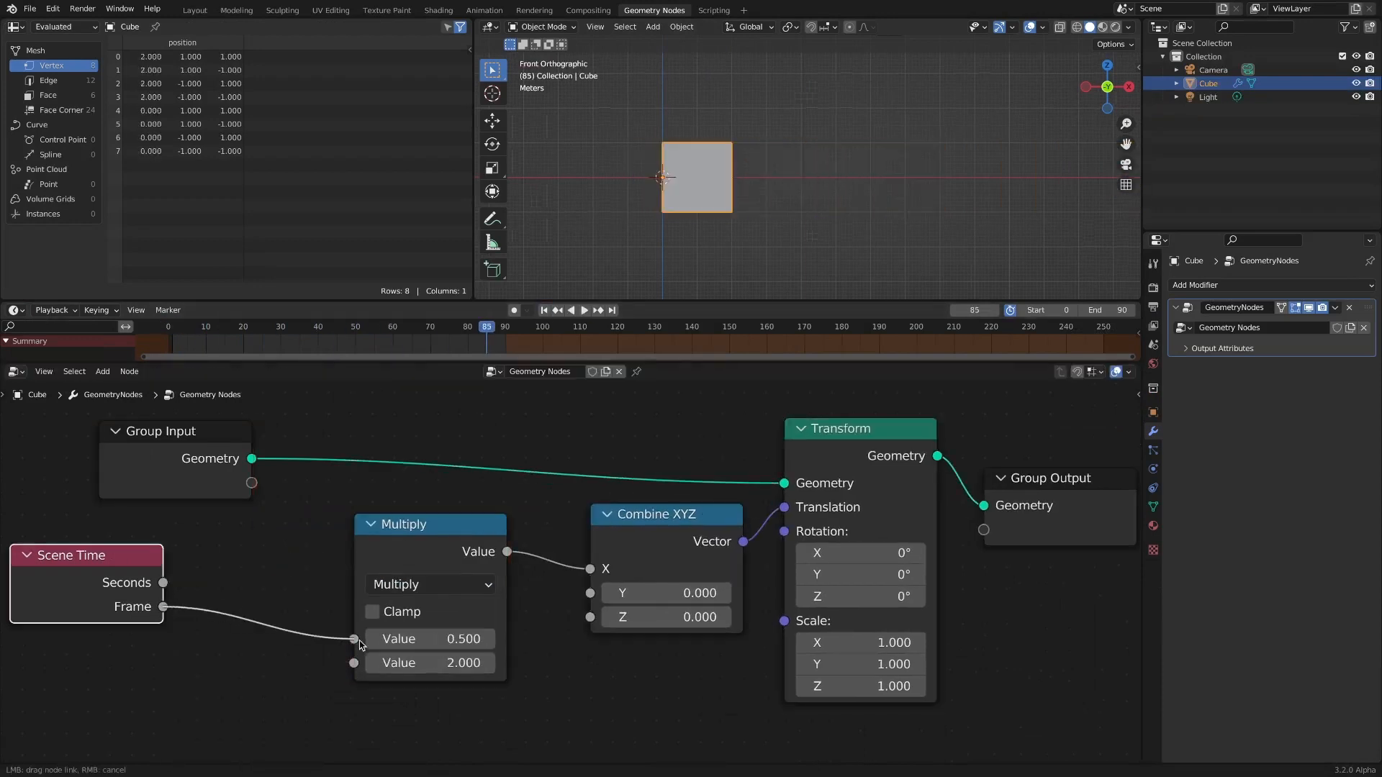
# Step: Clamp the frame value to a maximum of 27 before the 0.2 Multiply and verify the cube stops
pyautogui.click(102, 371)
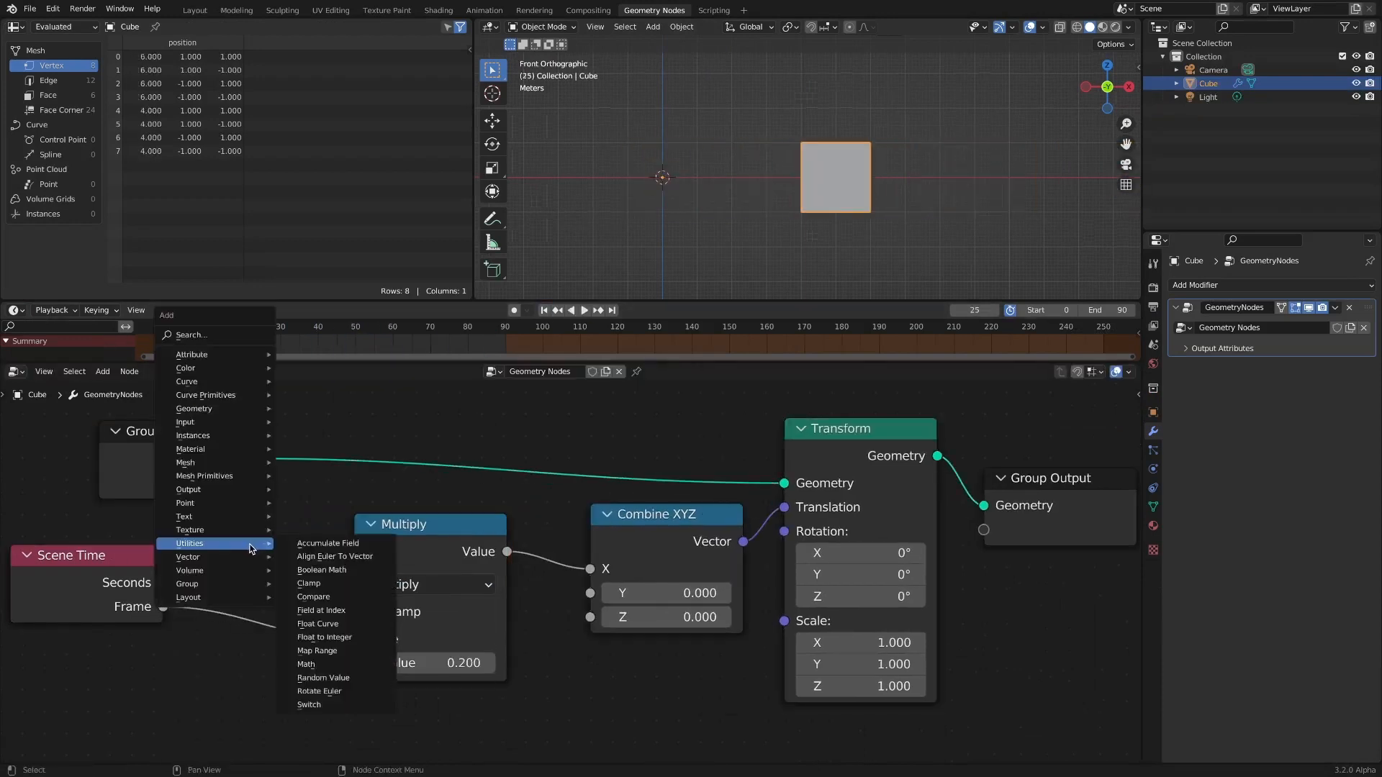
pyautogui.click(308, 583)
pyautogui.write('27')
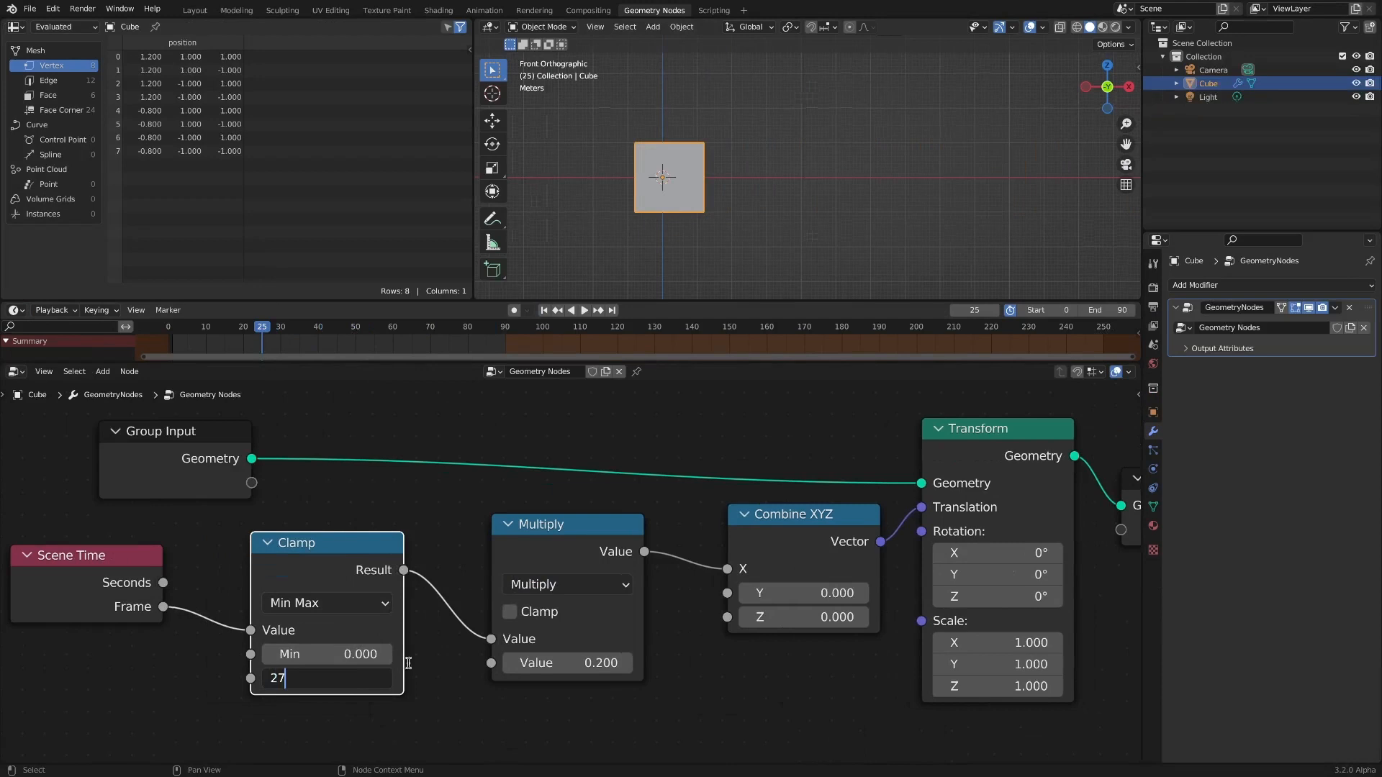
pyautogui.press('Return')
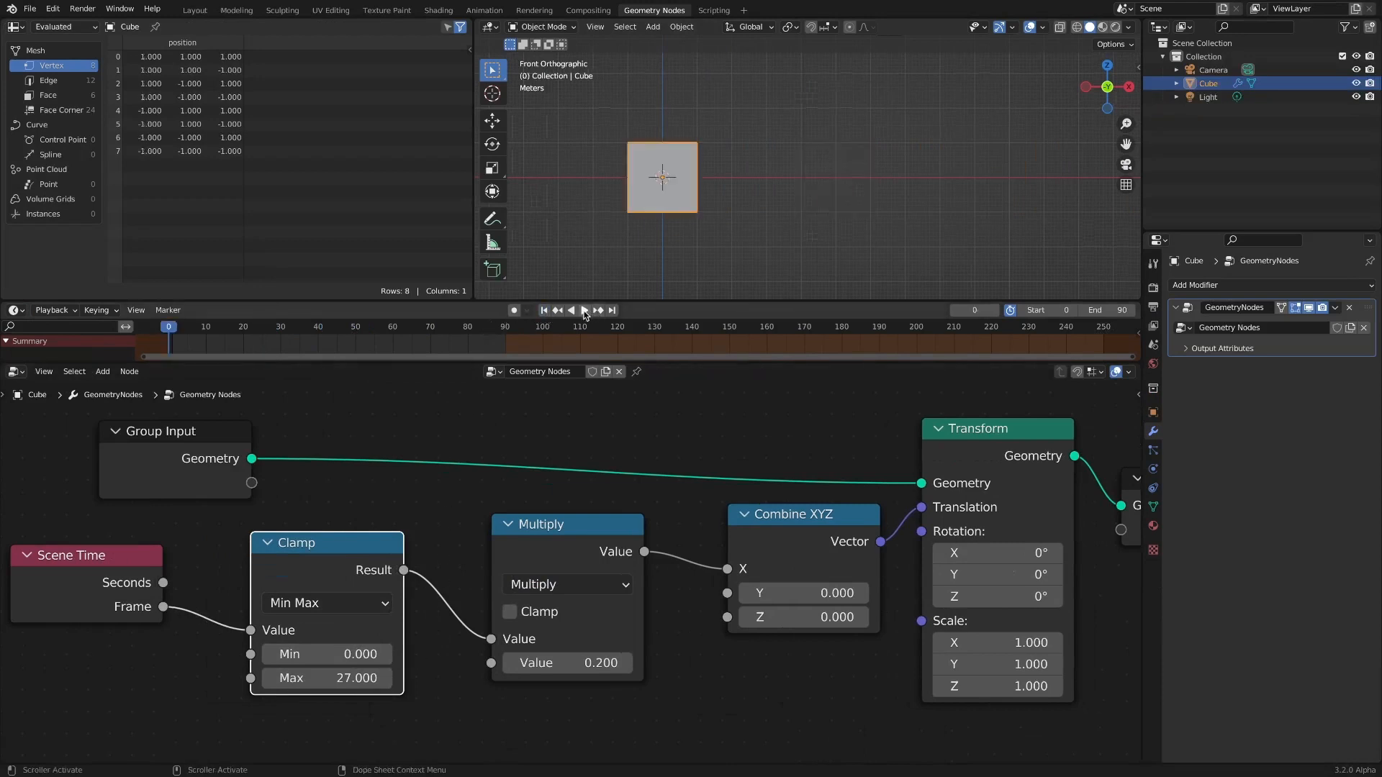
pyautogui.click(583, 309)
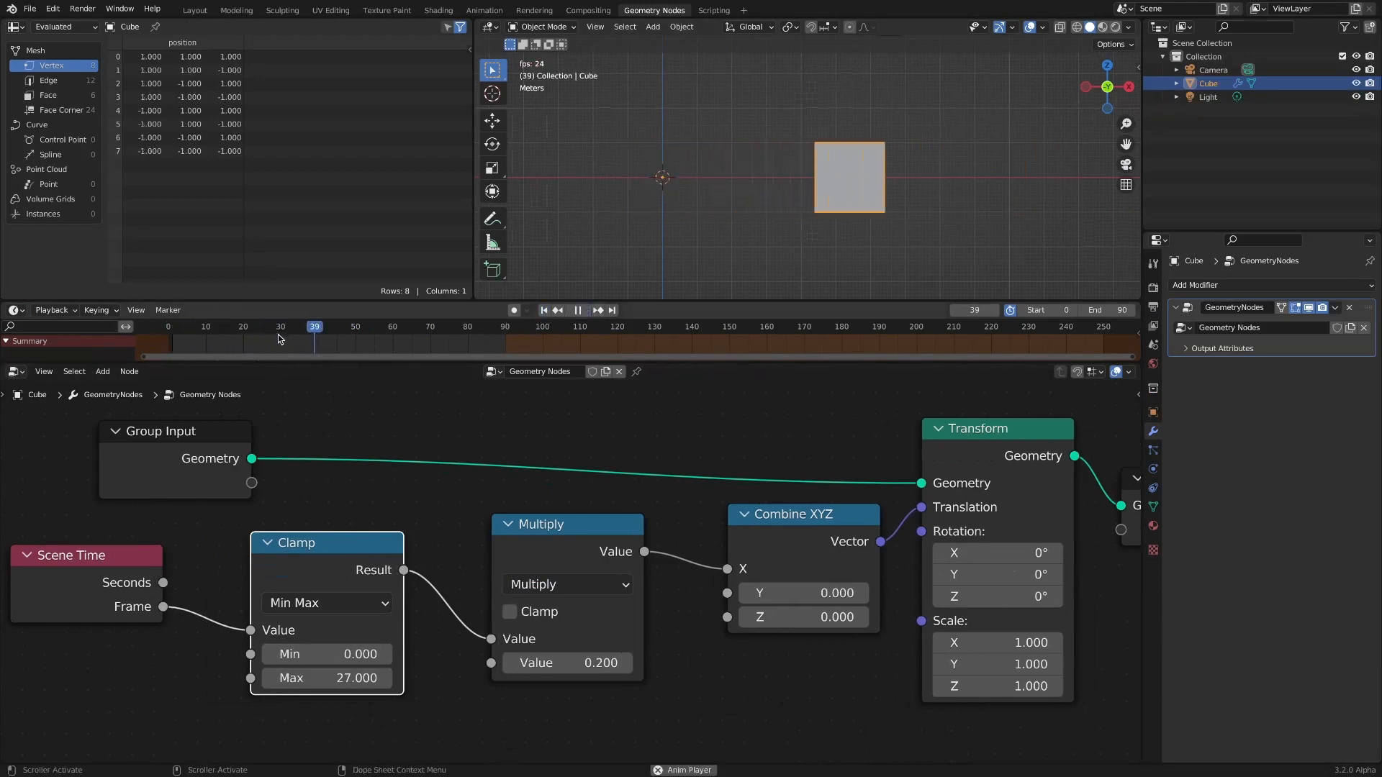
pyautogui.click(445, 326)
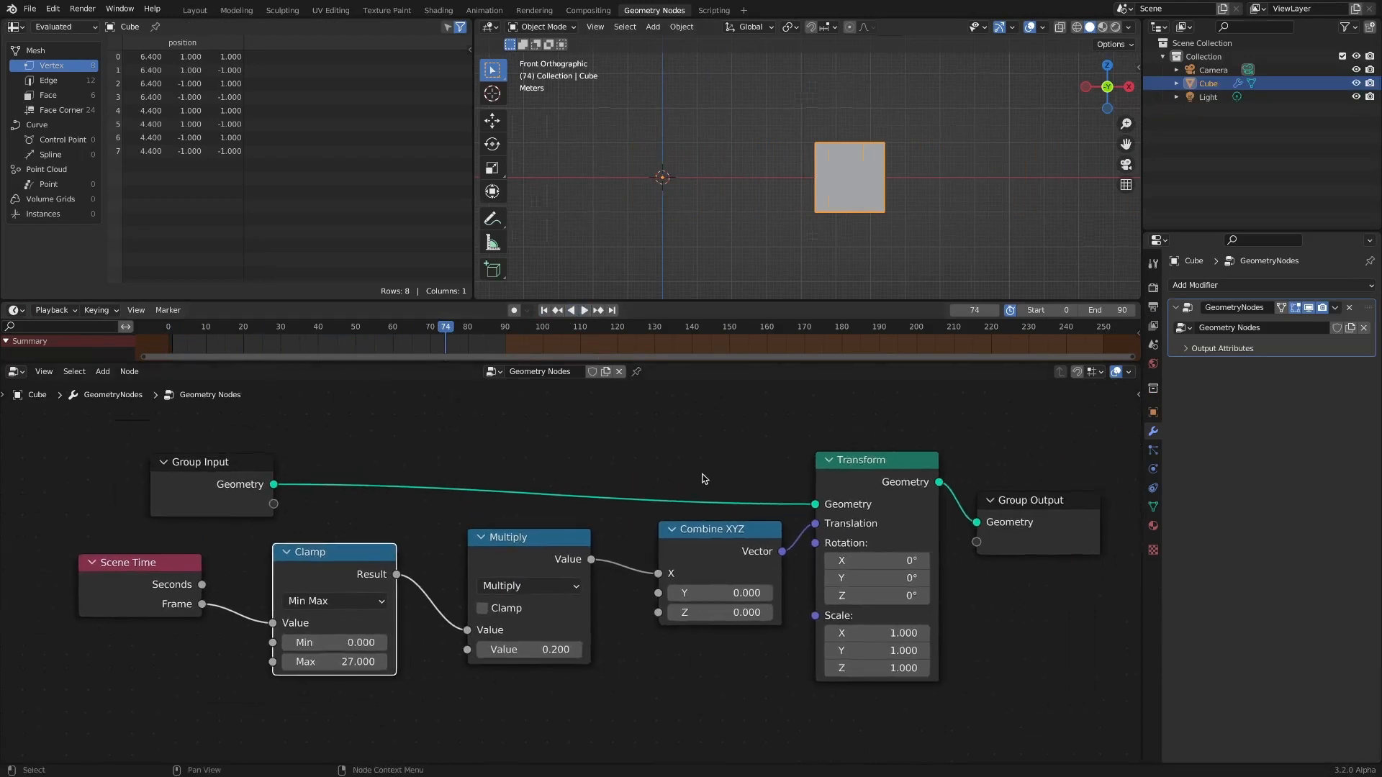
pyautogui.moveTo(626, 499)
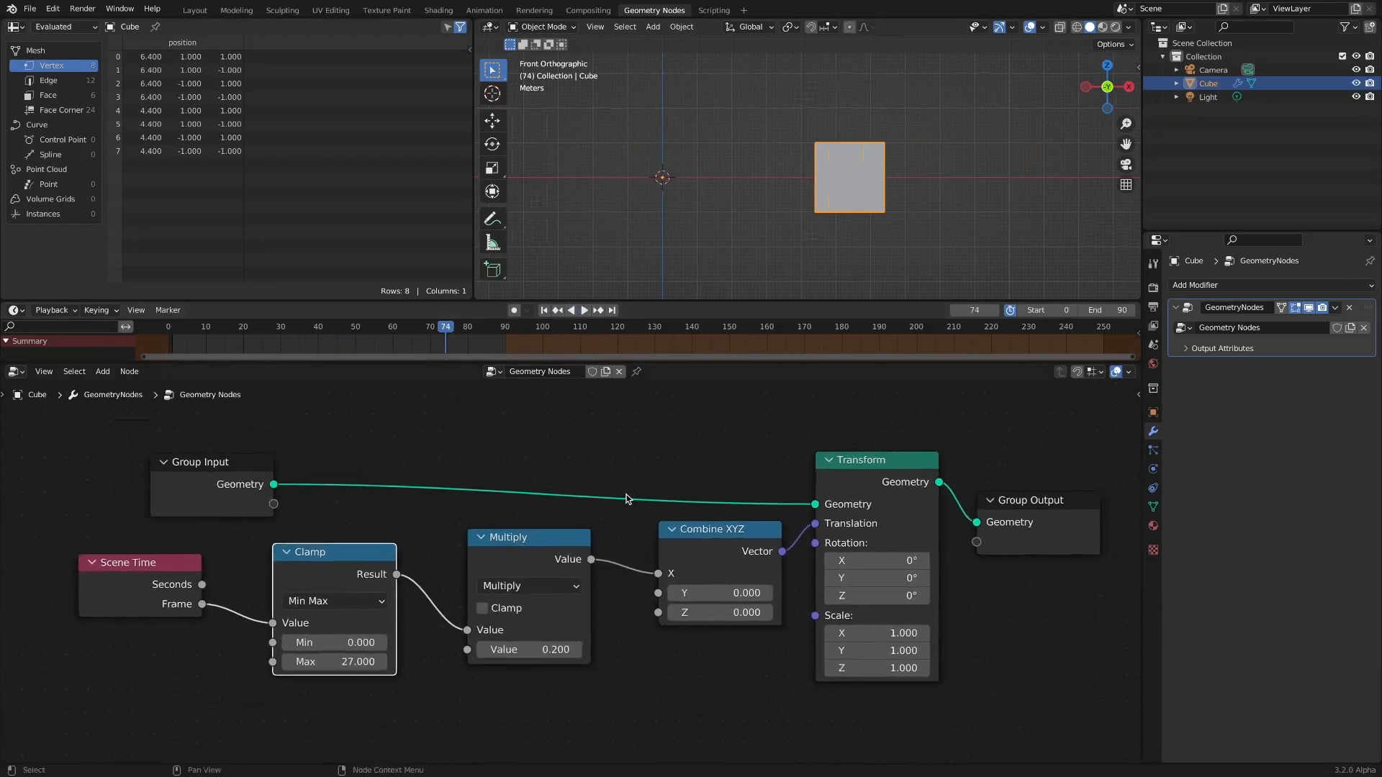
# Step: Add a Float Switch routing the multiplied value through False into Combine XYZ X, then test playback
pyautogui.click(403, 327)
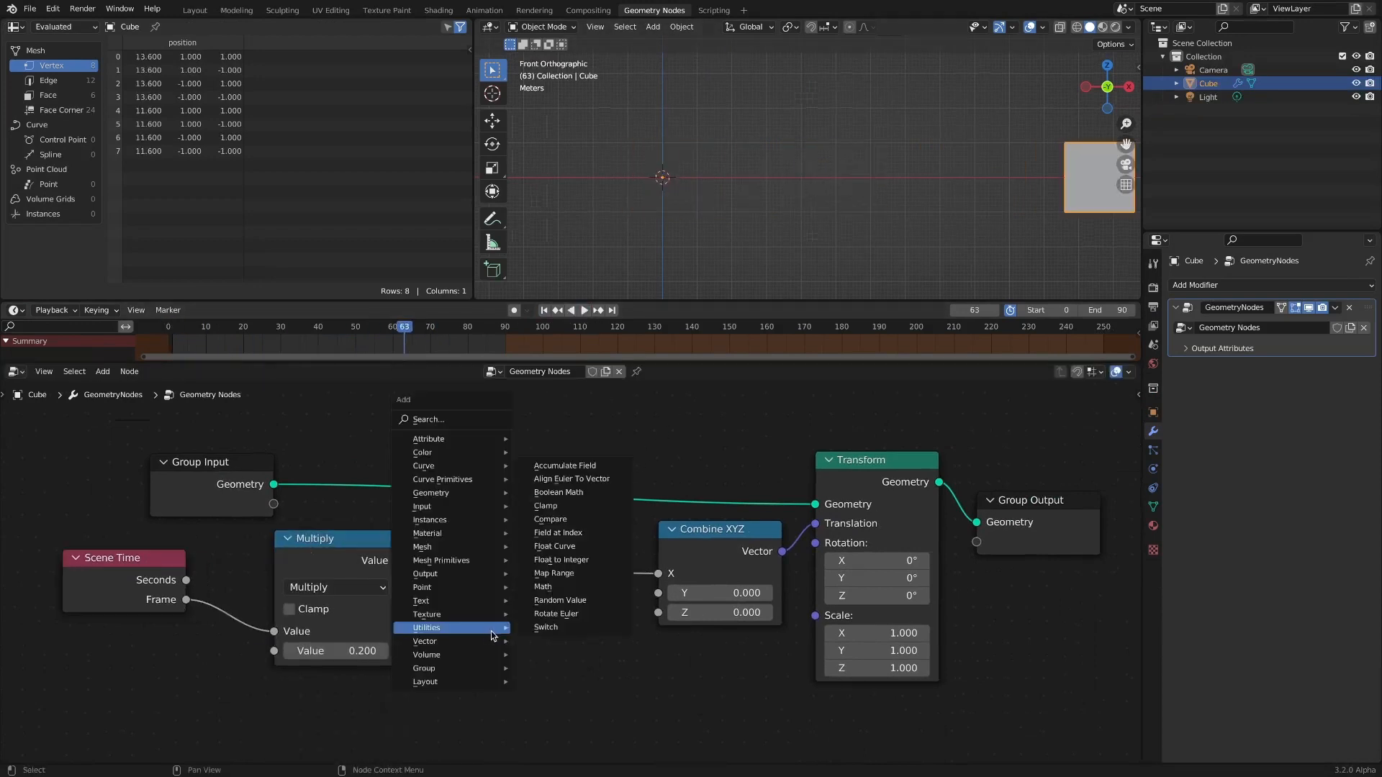
pyautogui.click(546, 626)
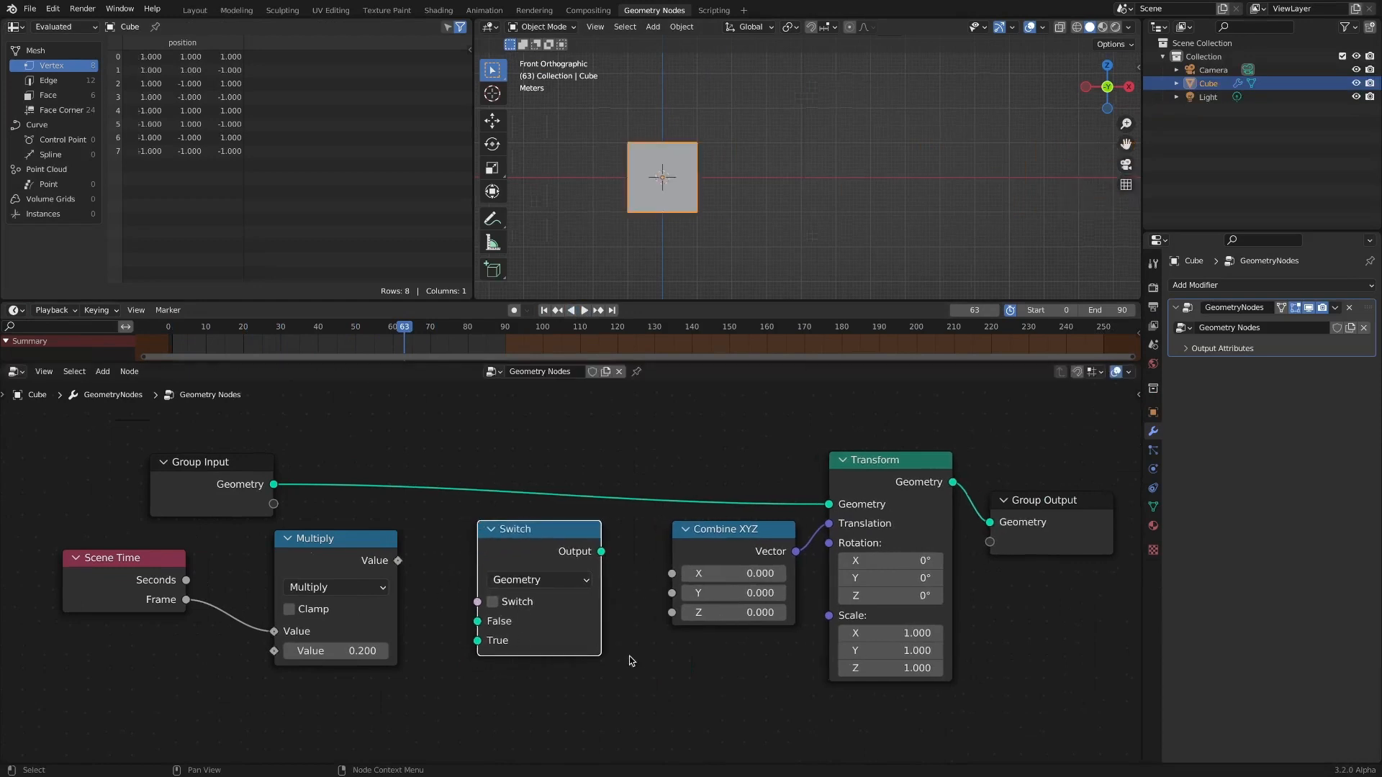
pyautogui.click(539, 578)
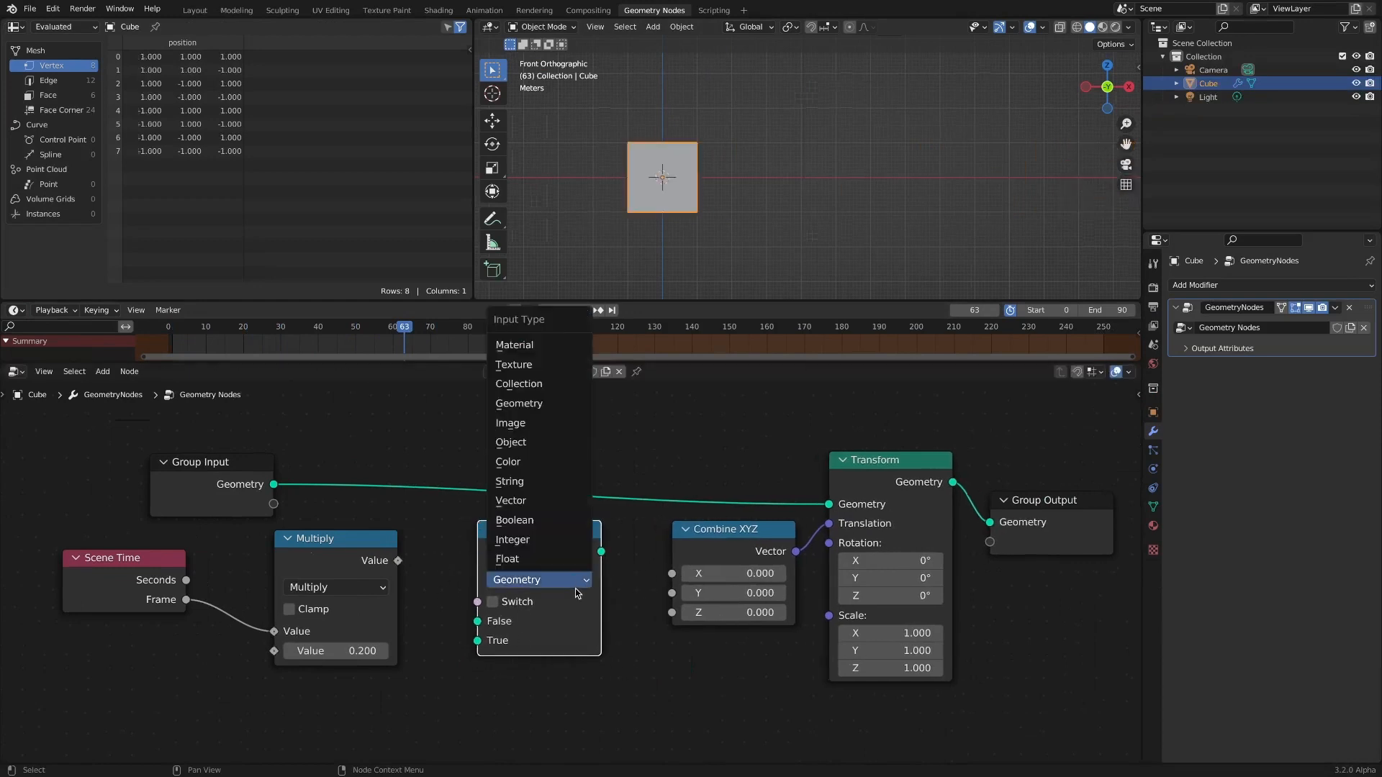
pyautogui.click(506, 559)
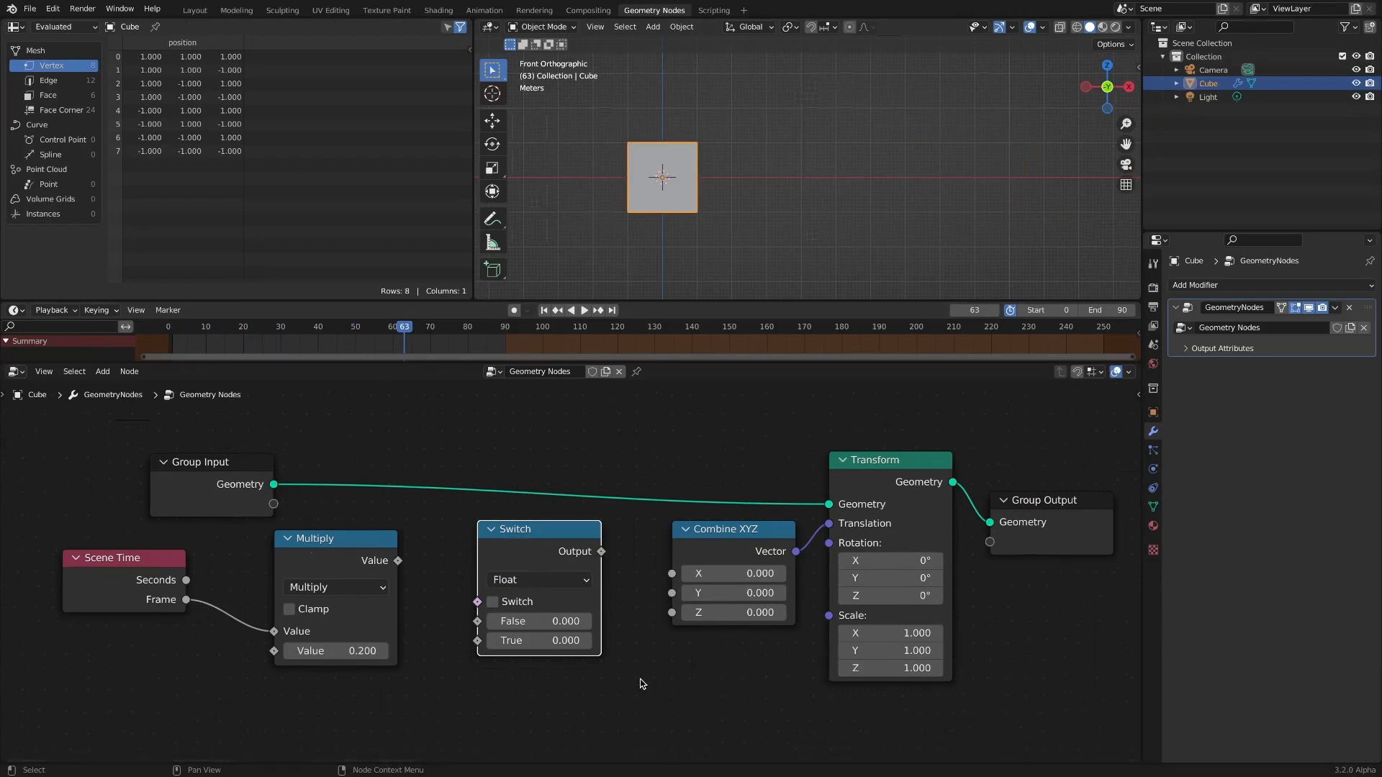
pyautogui.click(397, 560)
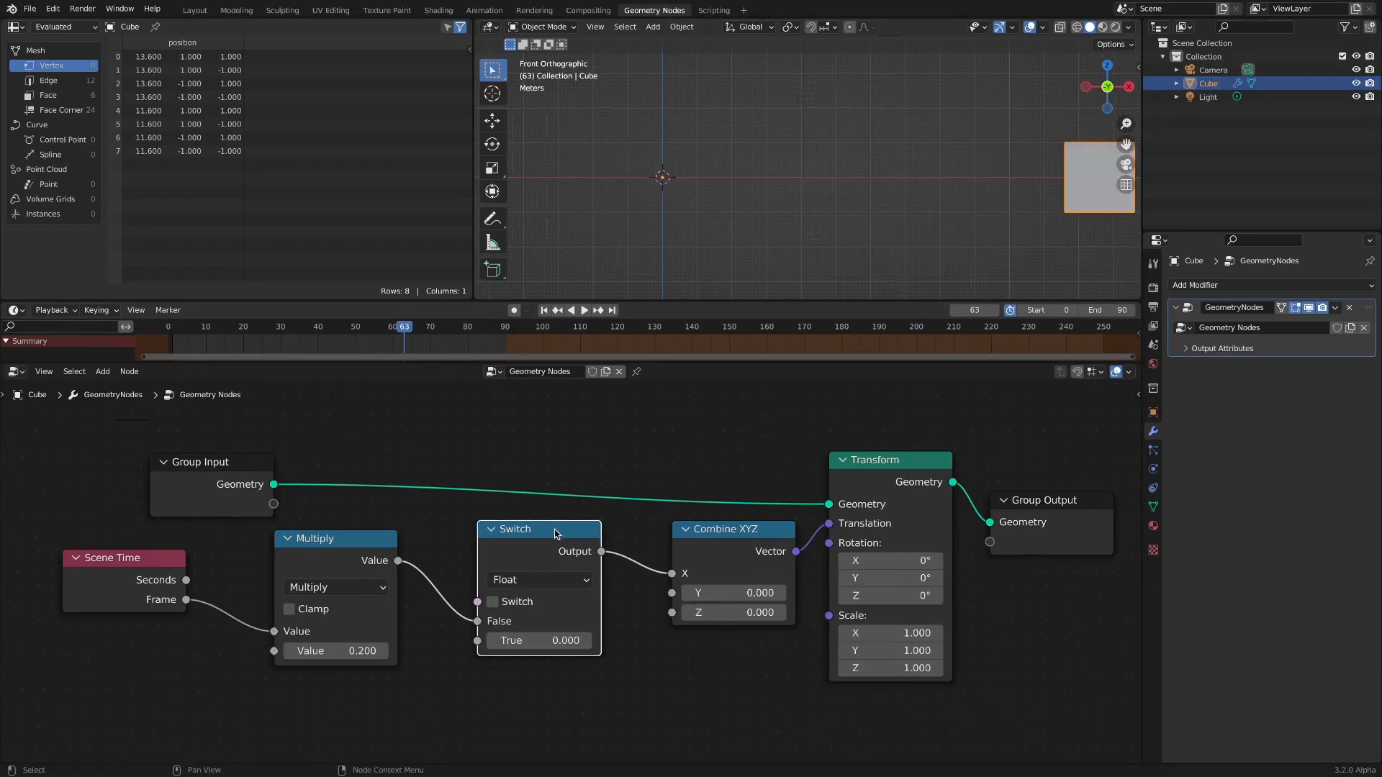
pyautogui.click(570, 310)
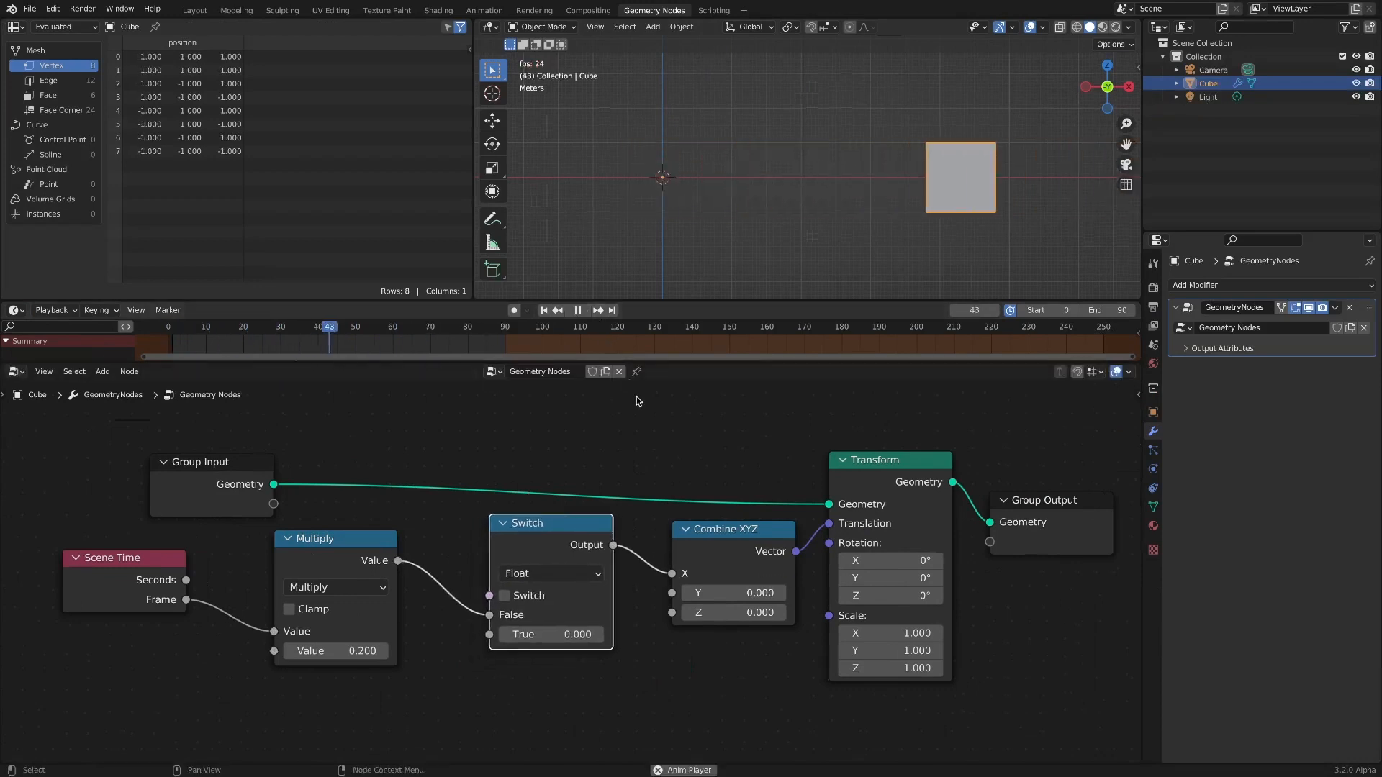
pyautogui.click(556, 310)
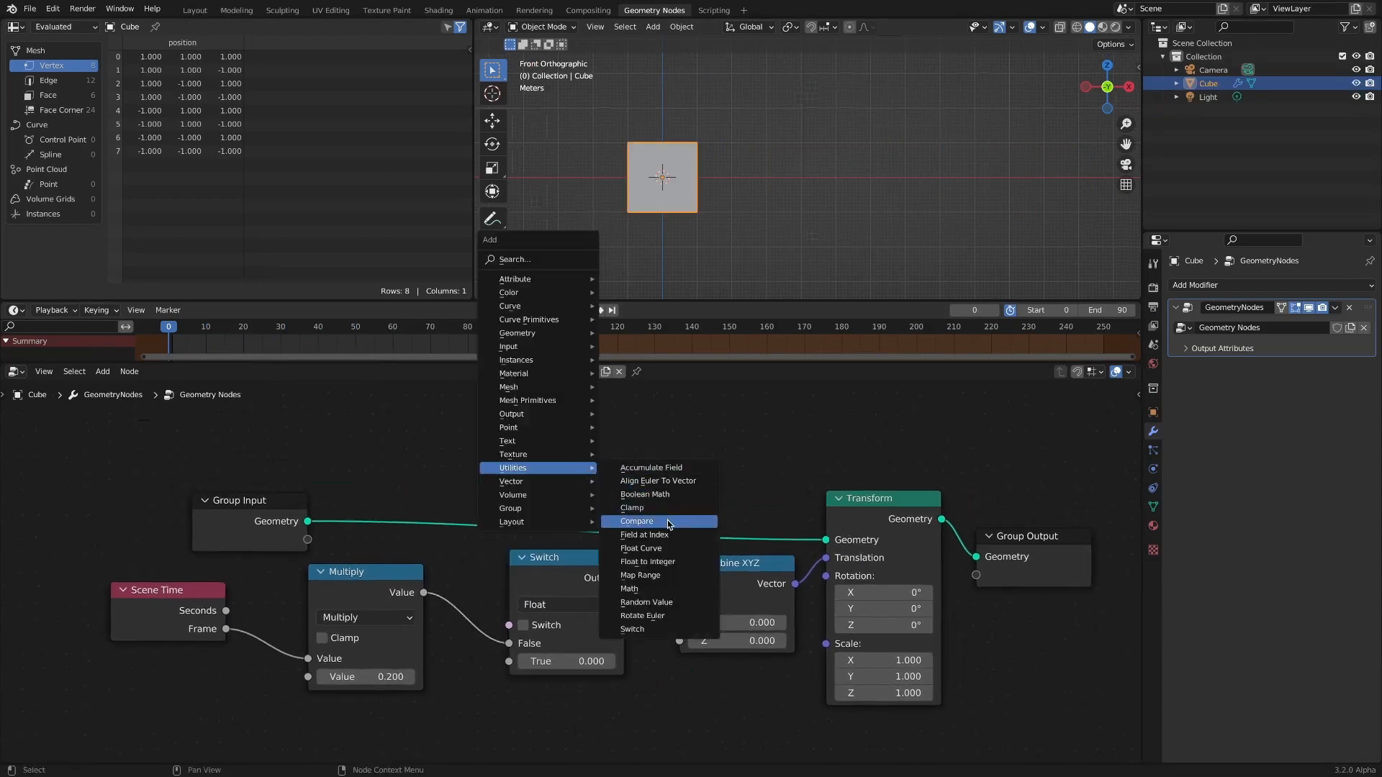
# Step: Add a Greater Than 30 compare on Frame driving the Switch, set Multiply to 0.1, and check near frame 30
pyautogui.click(636, 521)
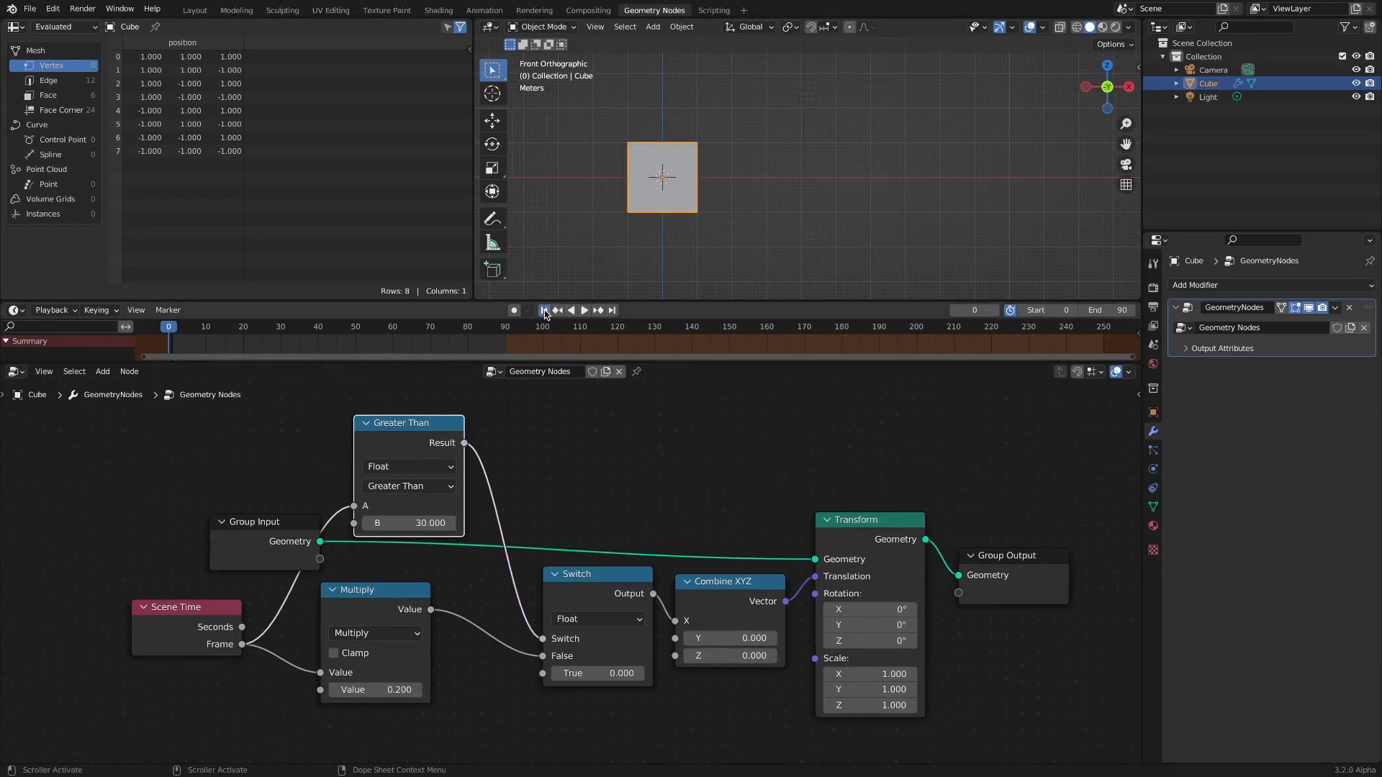
pyautogui.click(583, 309)
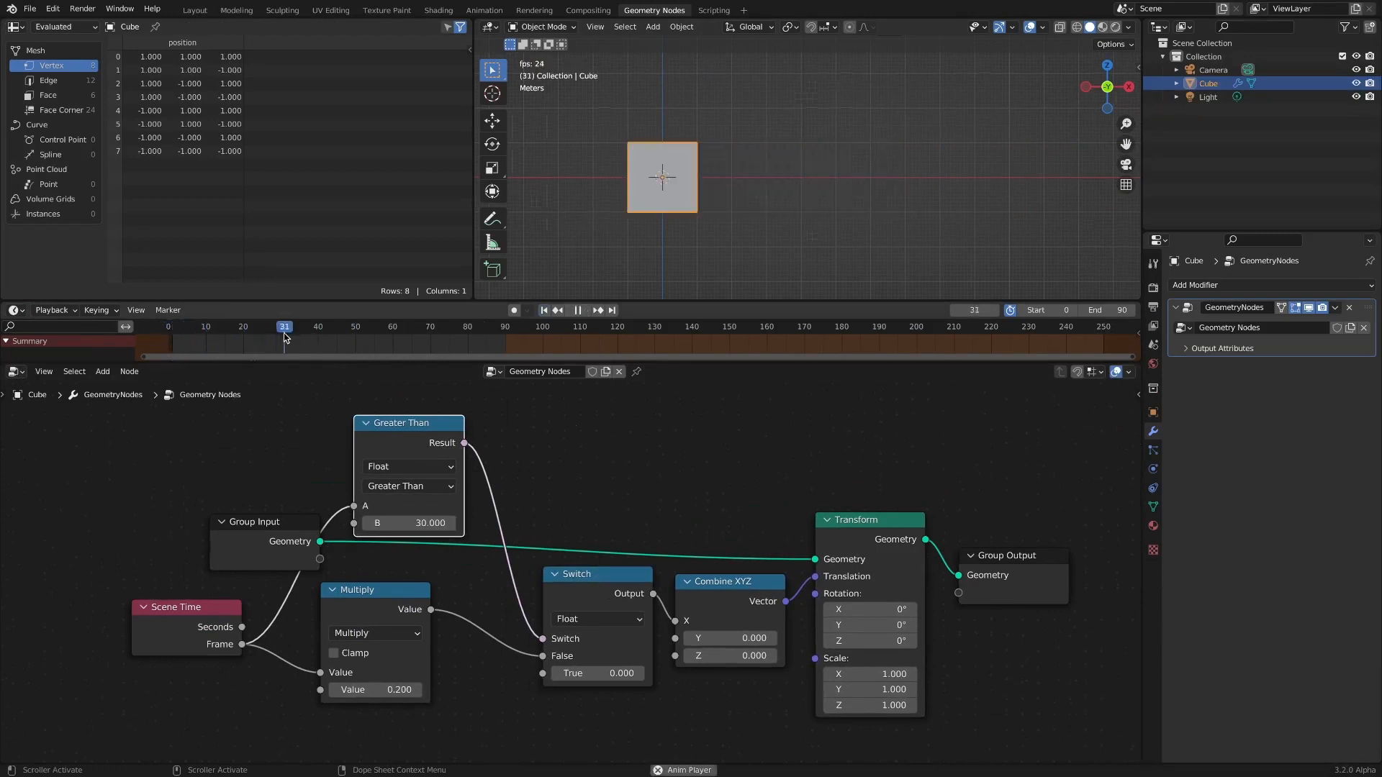
pyautogui.click(181, 327)
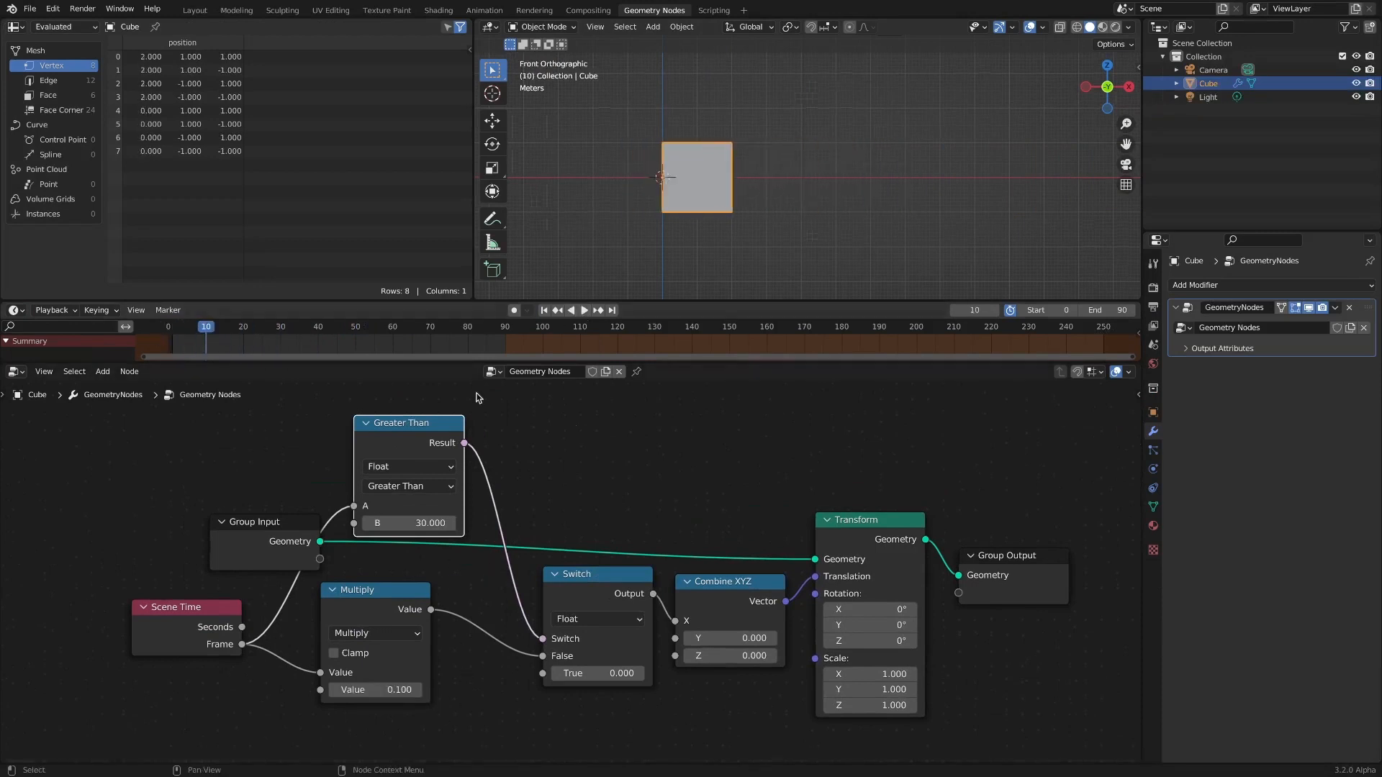
# Step: Set the Switch True value to 3.000 and play to confirm the cube halts at X 3
pyautogui.click(583, 309)
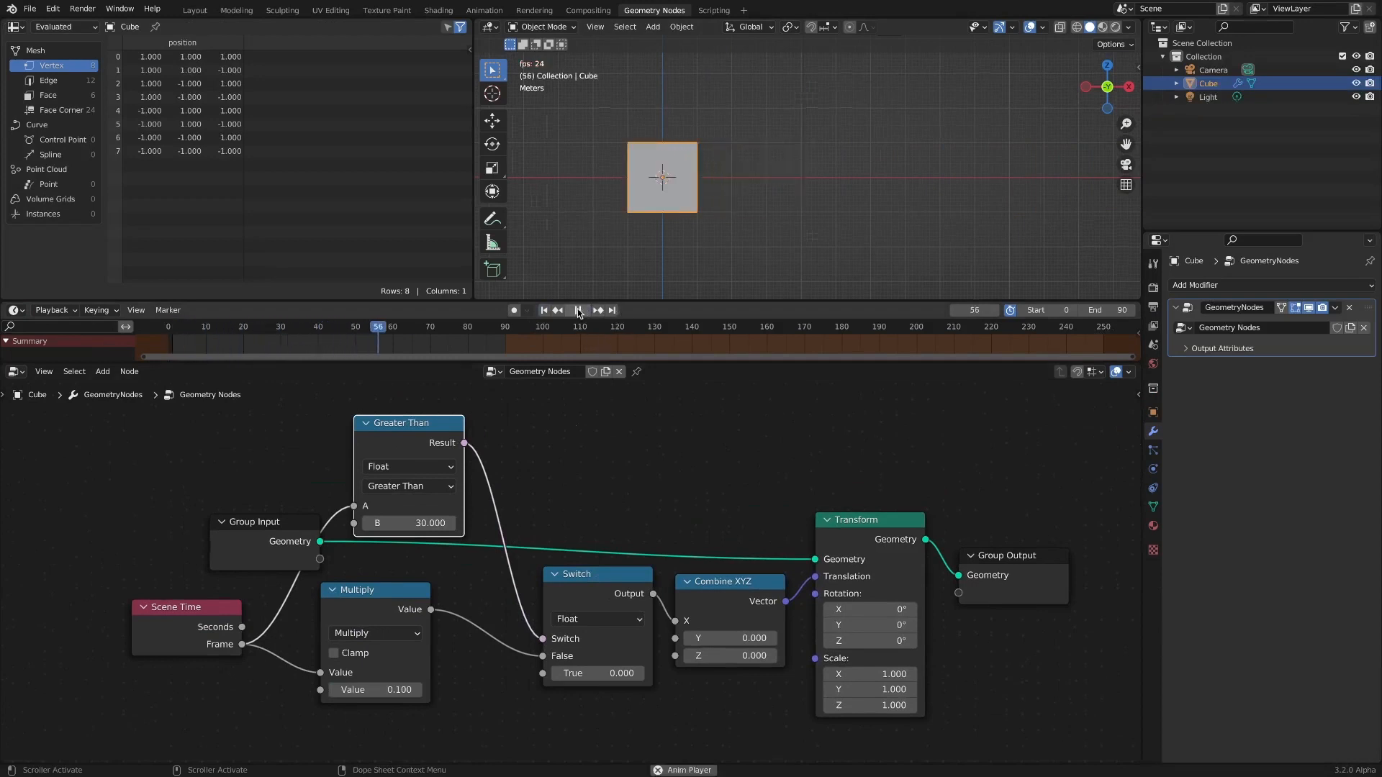
pyautogui.click(577, 309)
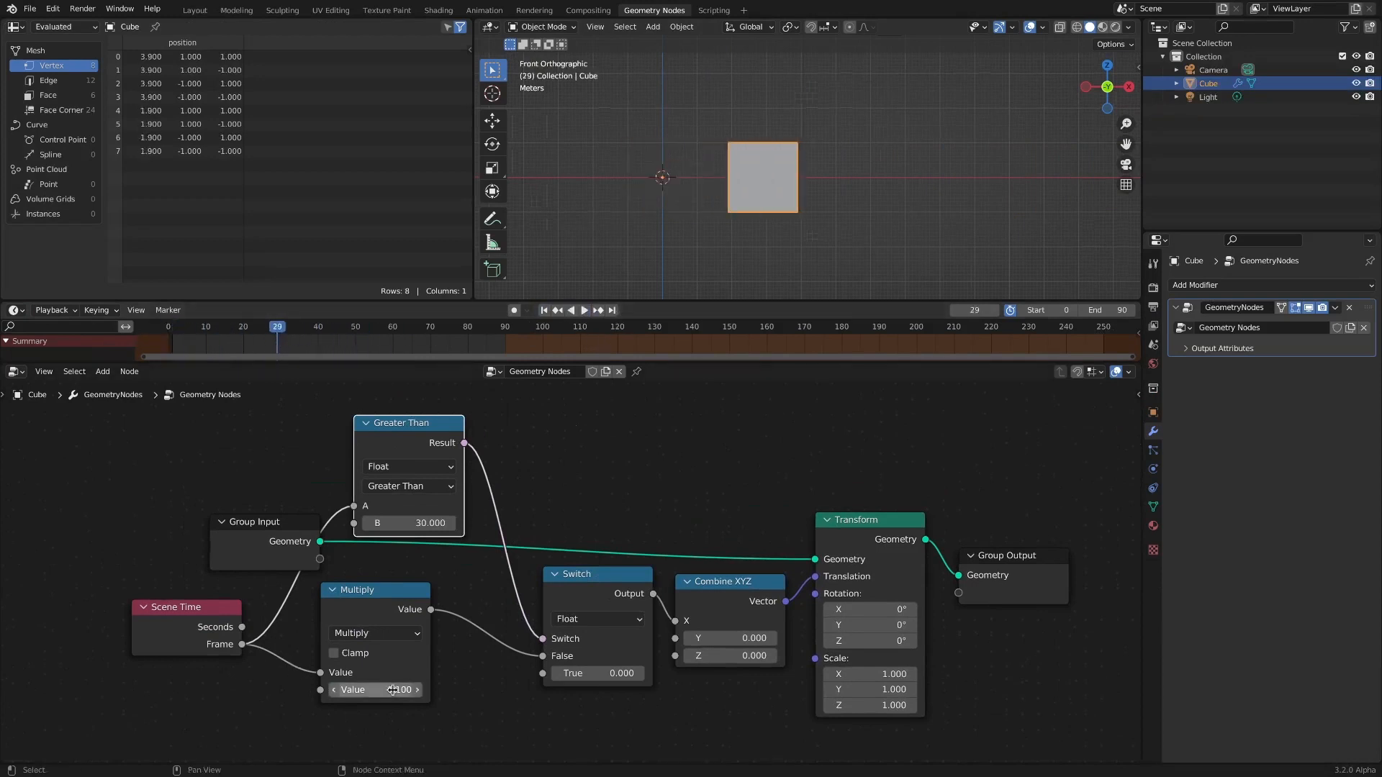
pyautogui.click(377, 690)
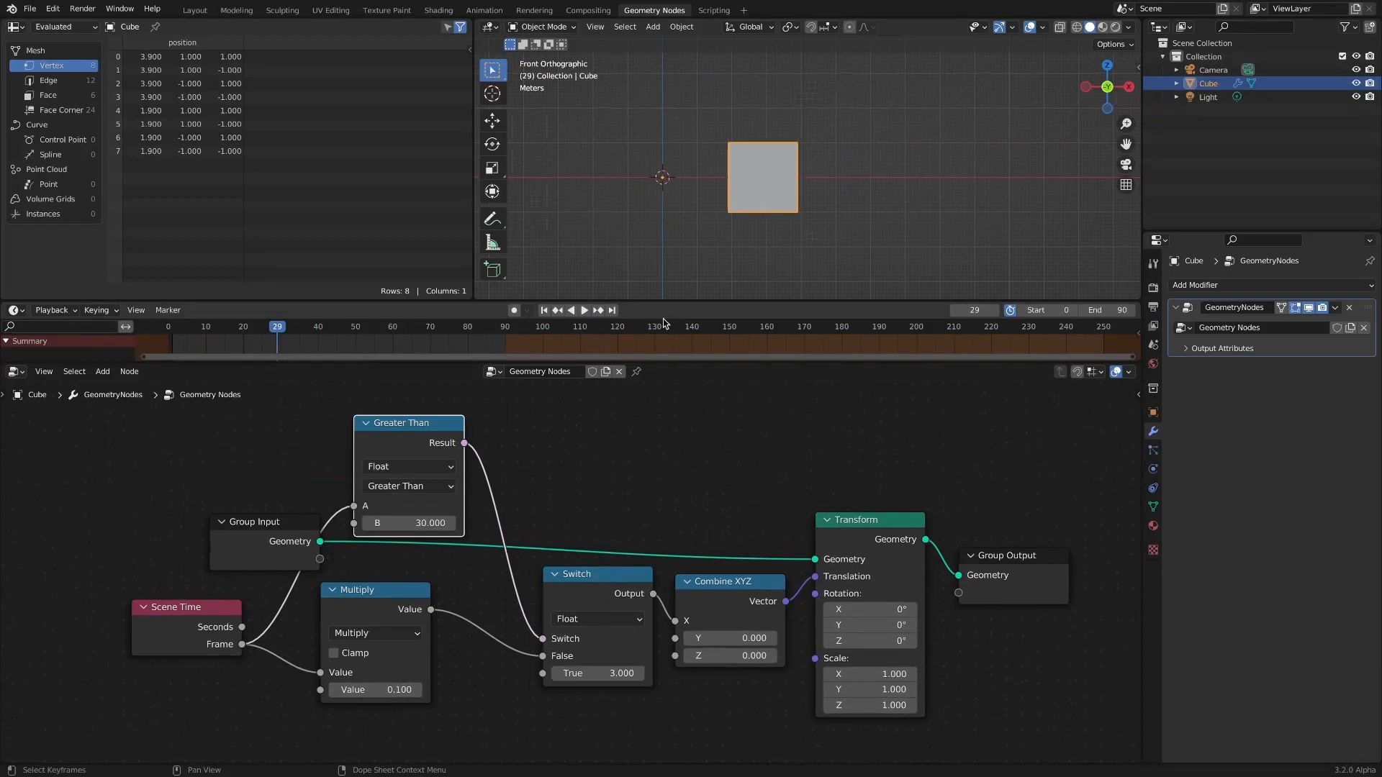
pyautogui.click(583, 310)
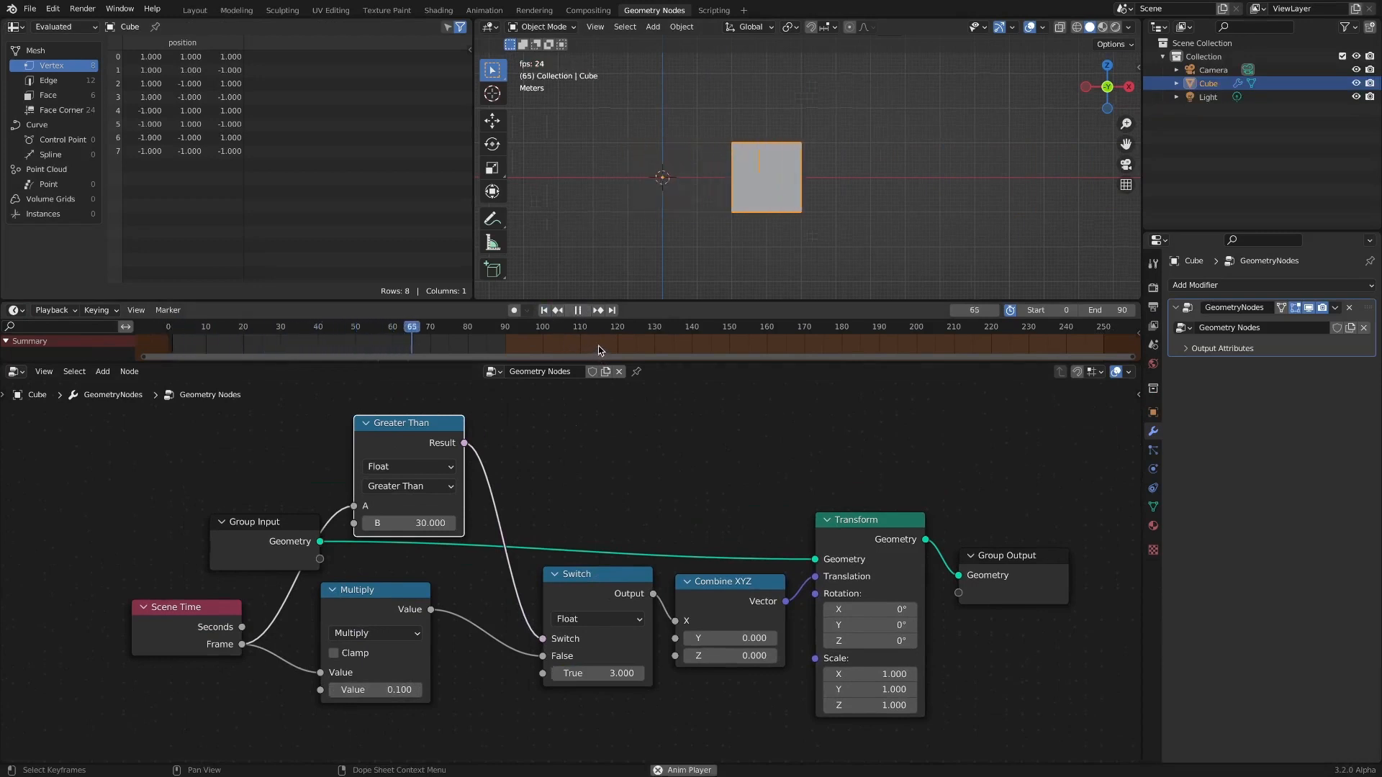
pyautogui.click(318, 327)
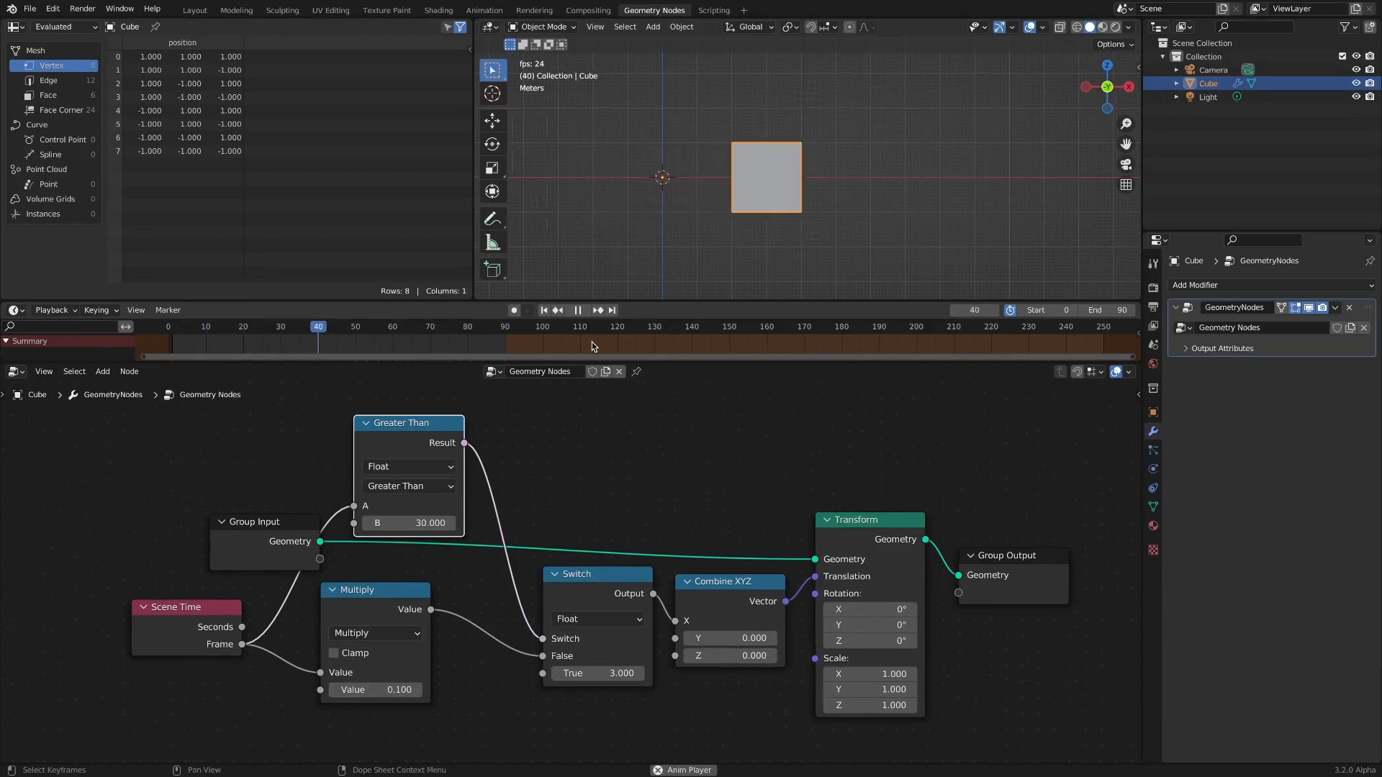
pyautogui.click(356, 327)
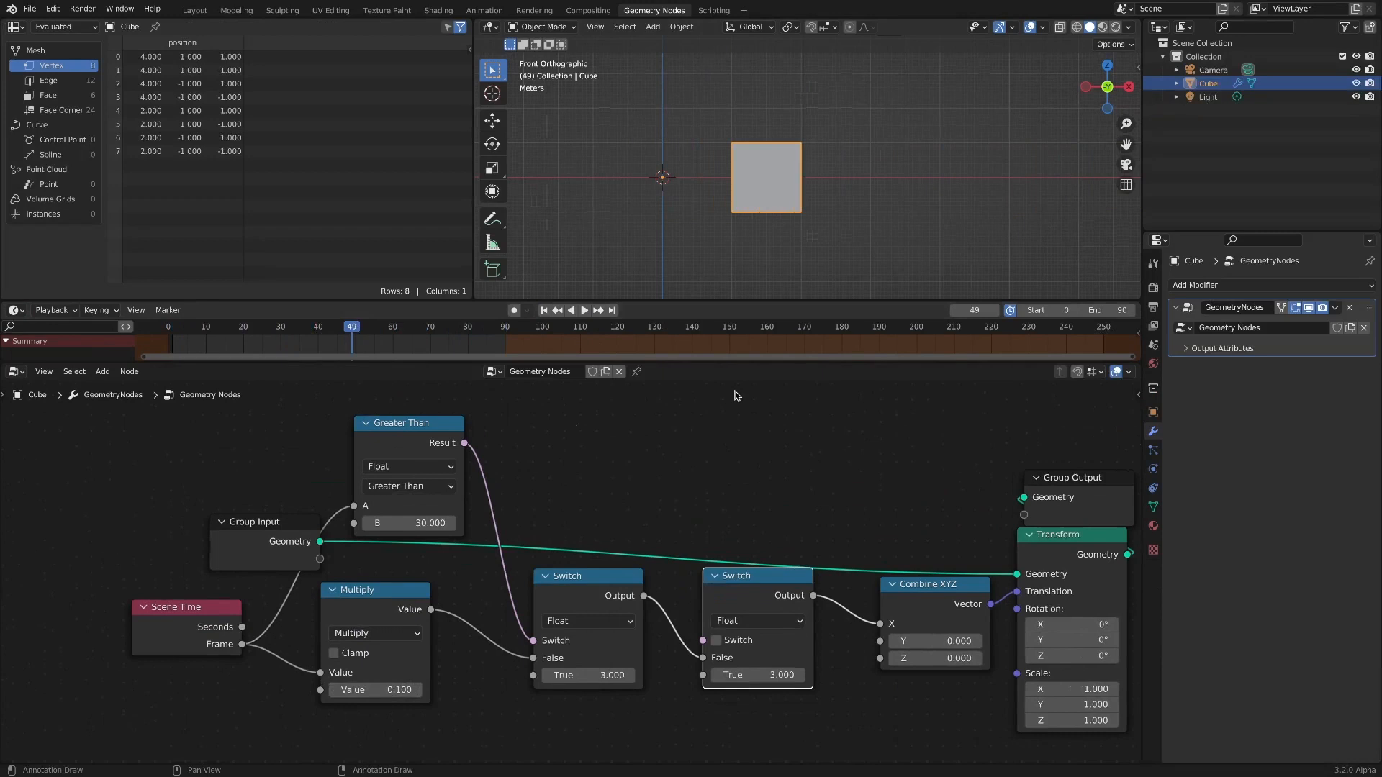
# Step: Duplicate the Switch and Greater Than nodes, set the second threshold to 50, and wire it to the second switch
pyautogui.click(407, 423)
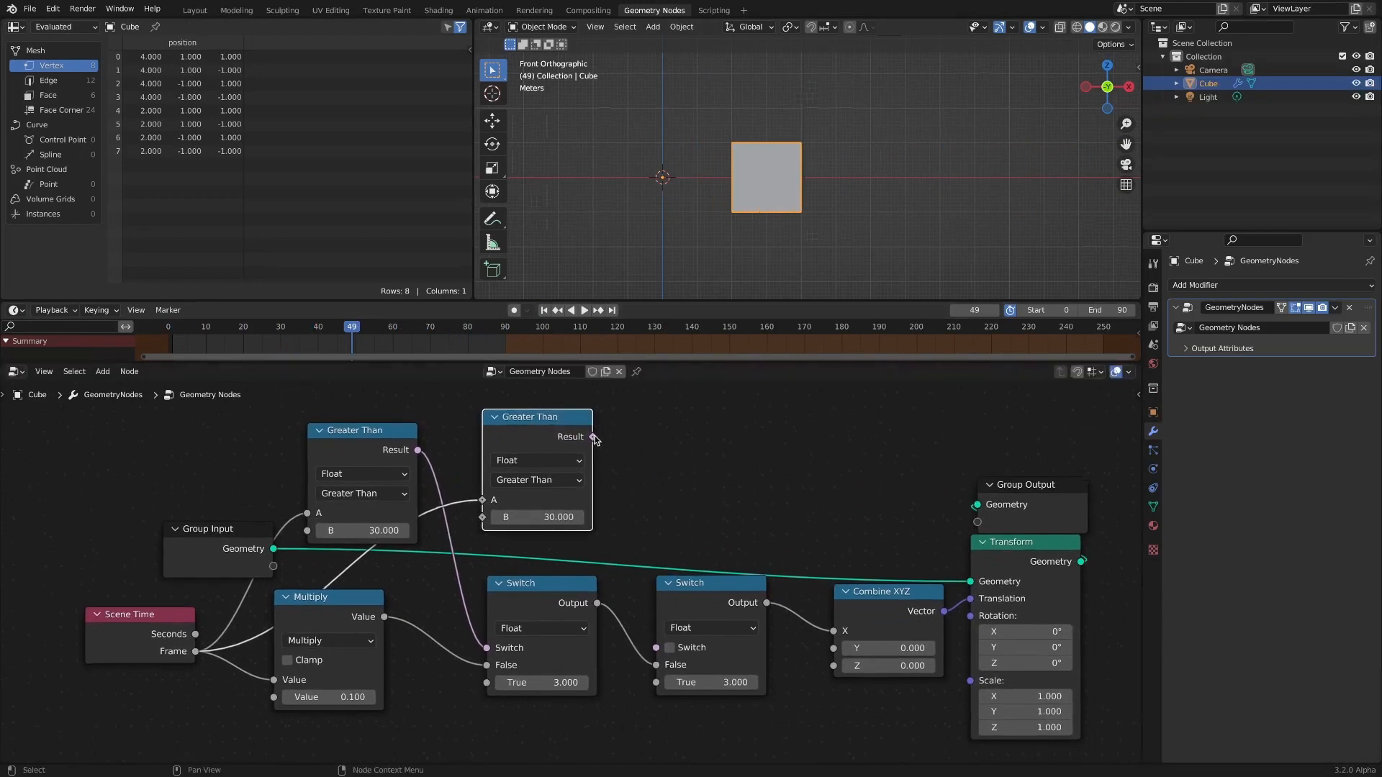
pyautogui.doubleClick(537, 517)
pyautogui.write('50.000')
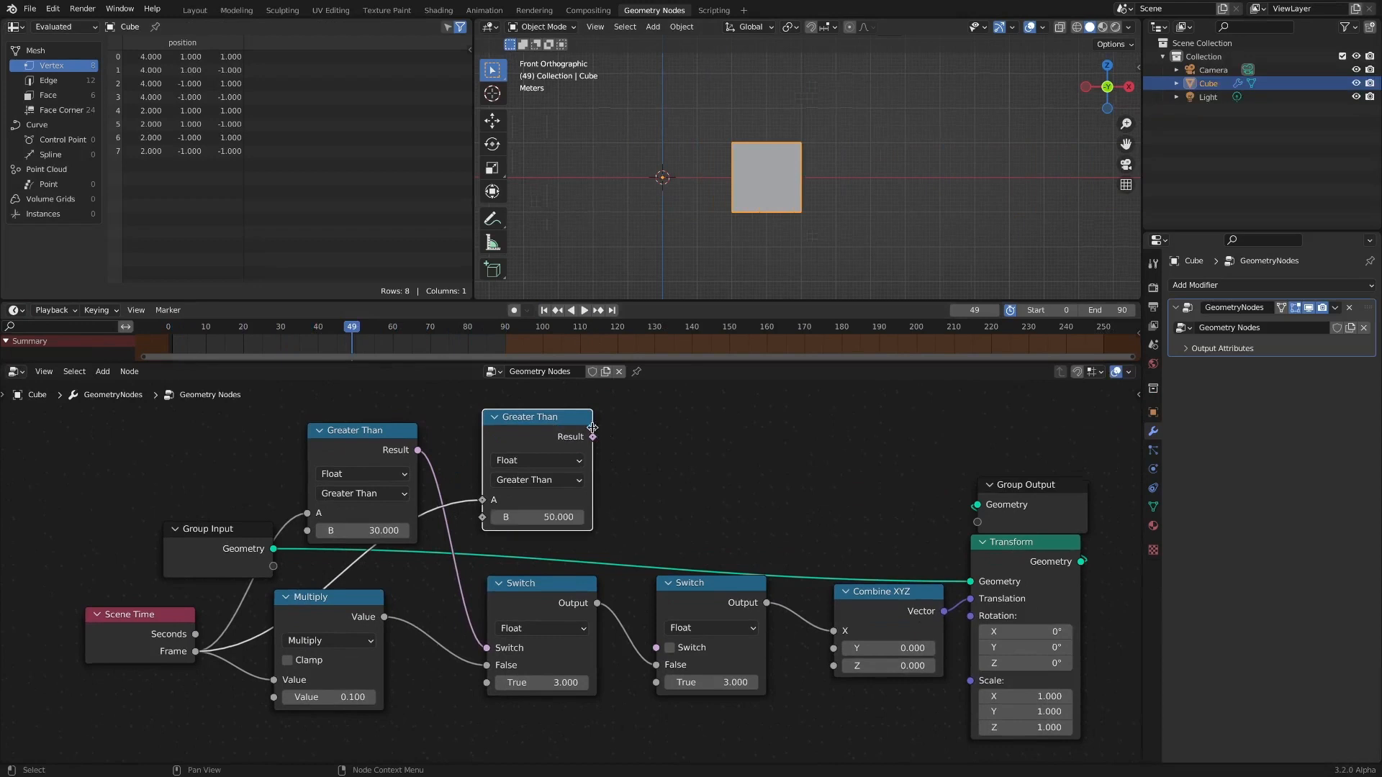
pyautogui.click(739, 466)
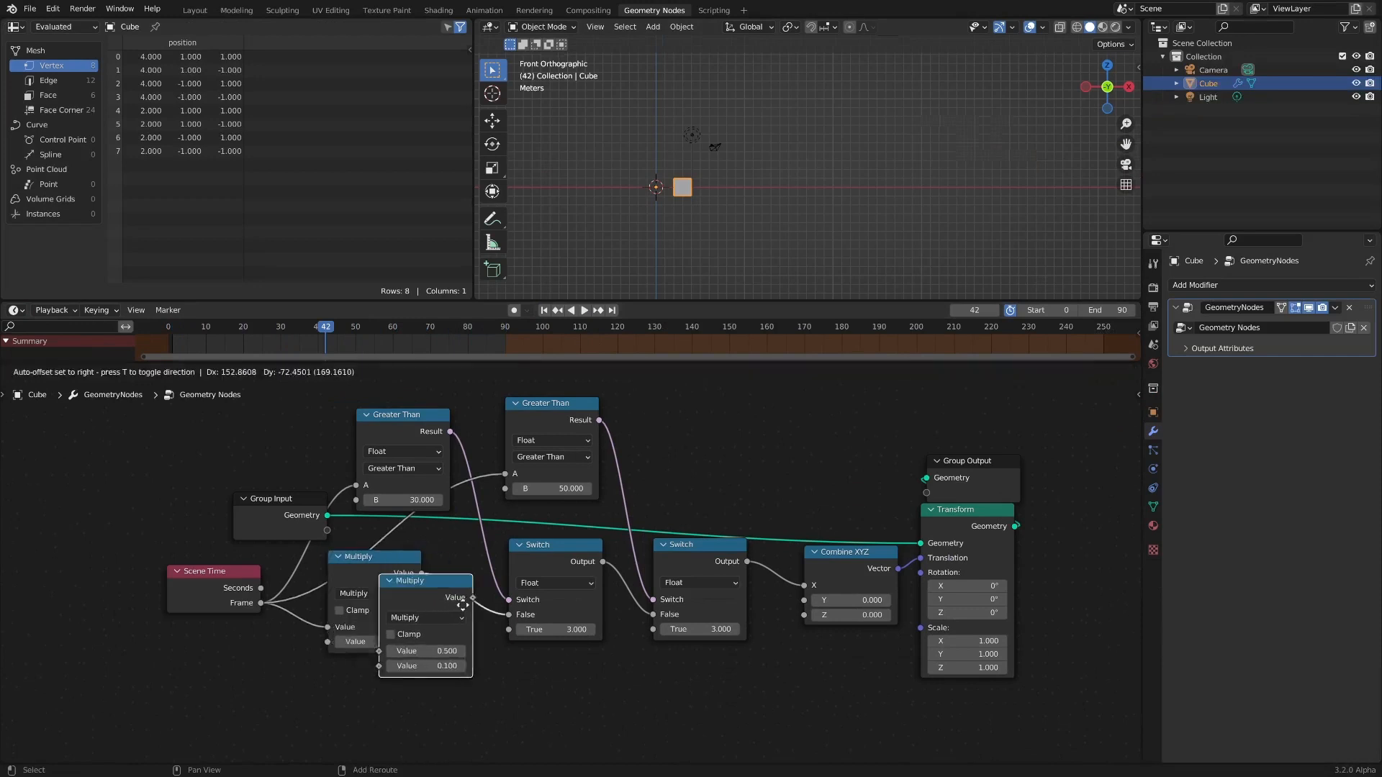
# Step: Duplicate the math node as Add with value -2.000 into the second switch's True input and play the result
pyautogui.click(425, 580)
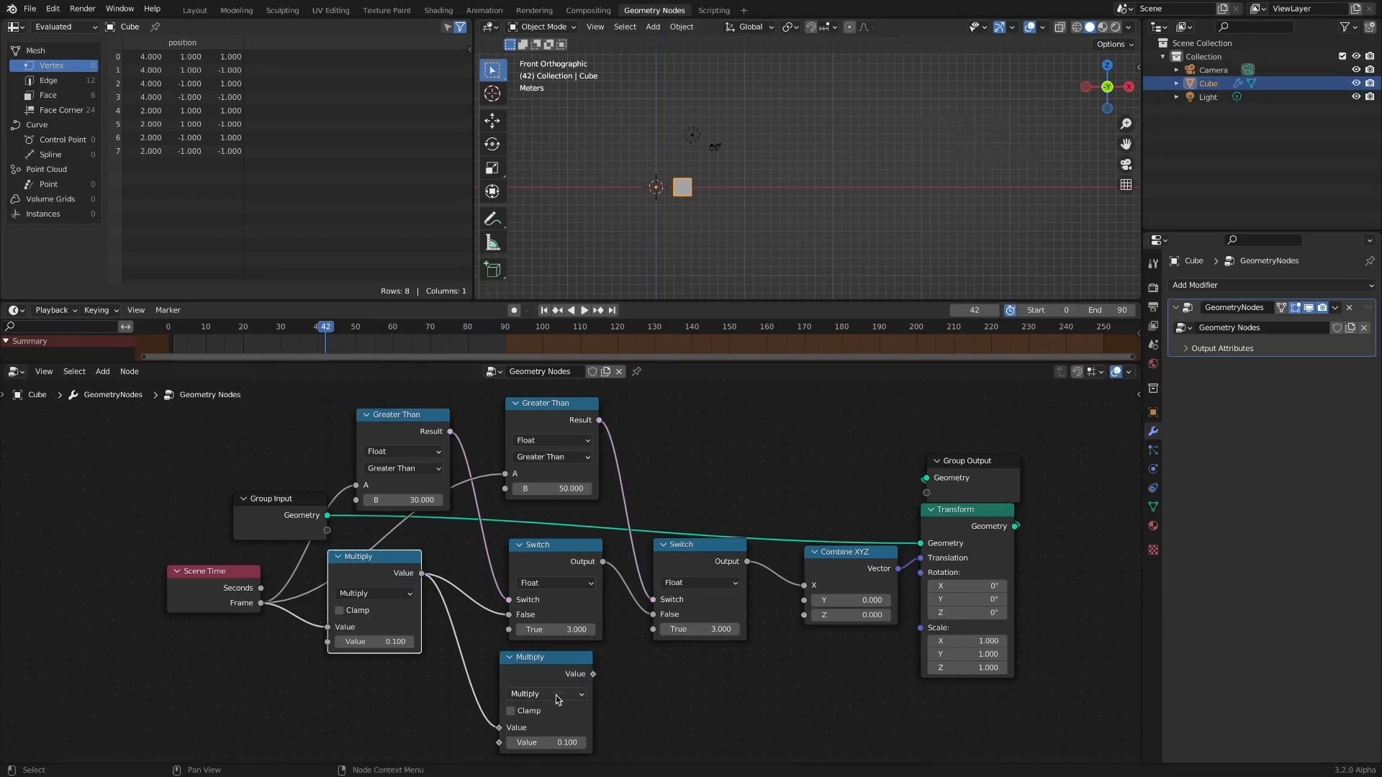
pyautogui.click(547, 694)
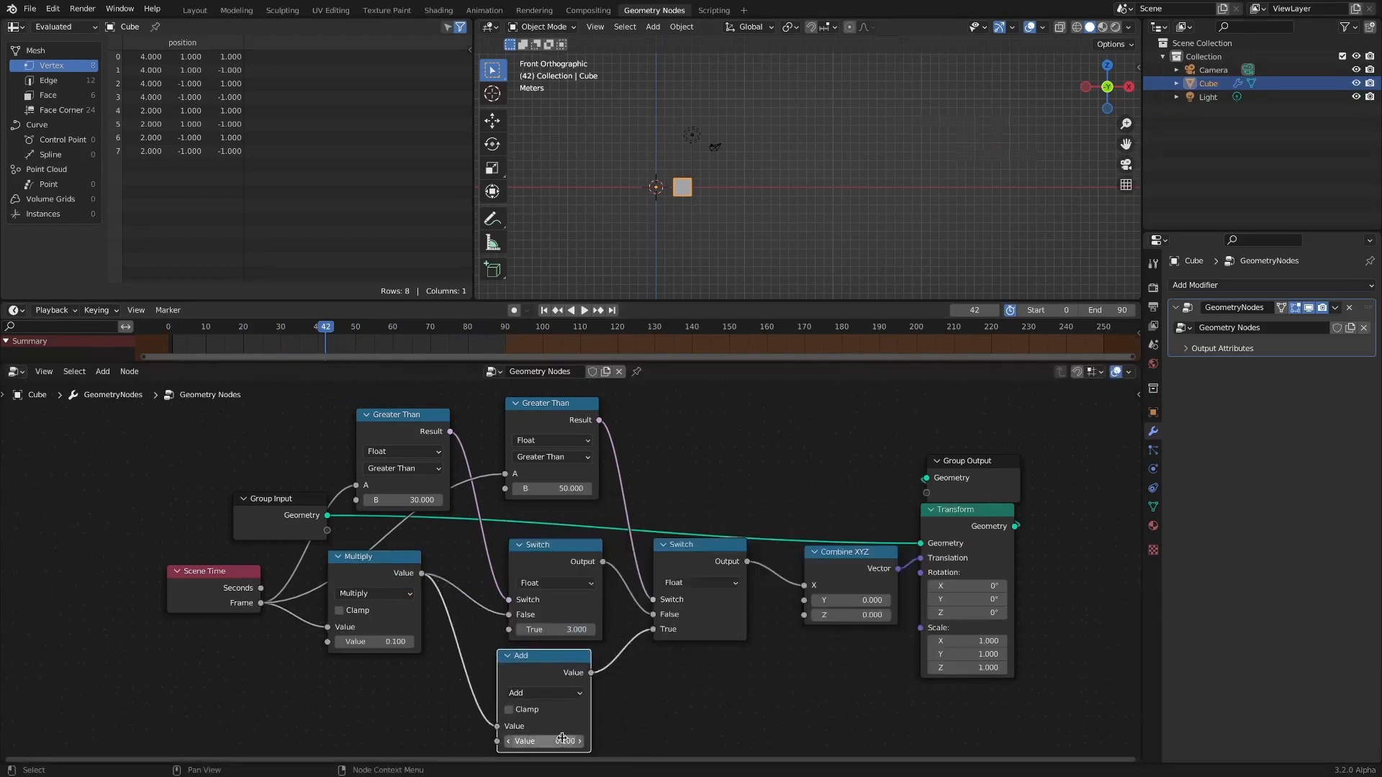
pyautogui.write('-2.000')
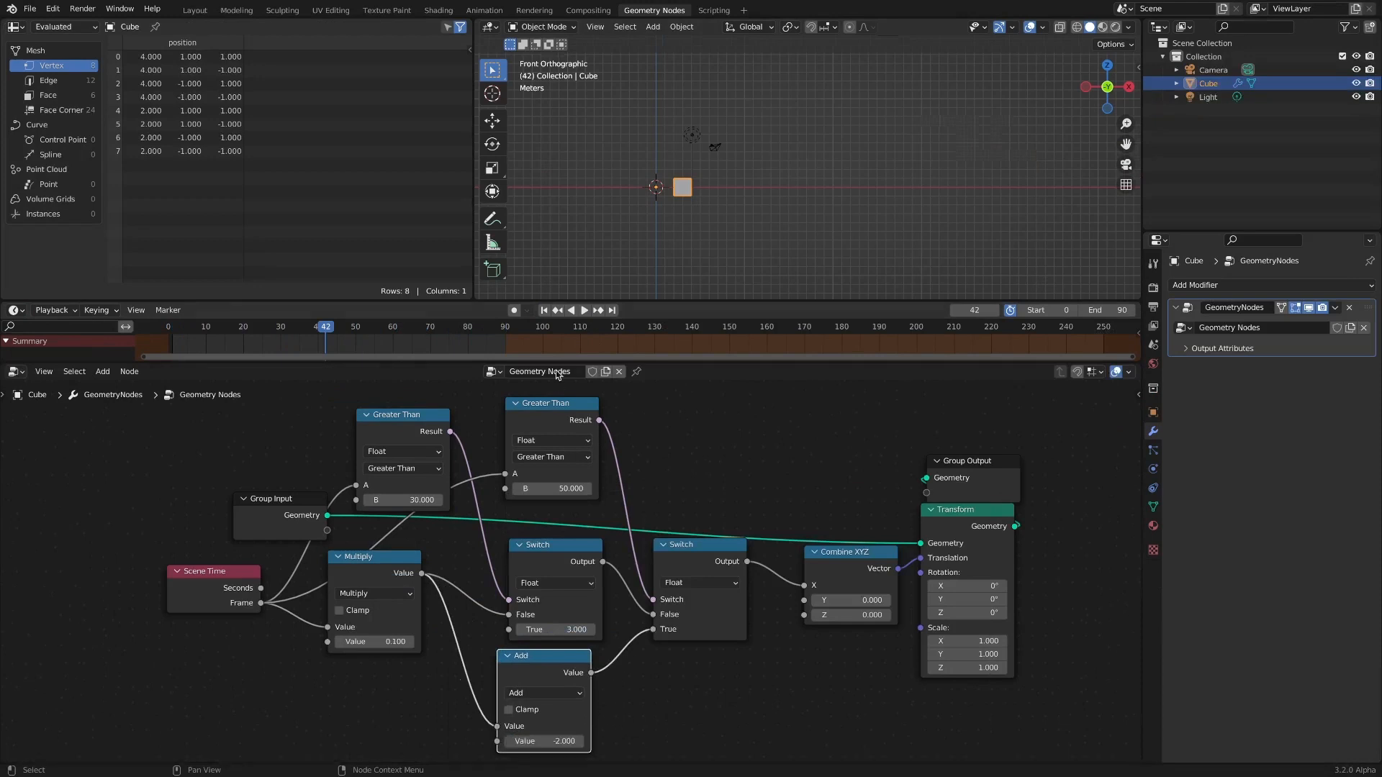
pyautogui.click(544, 310)
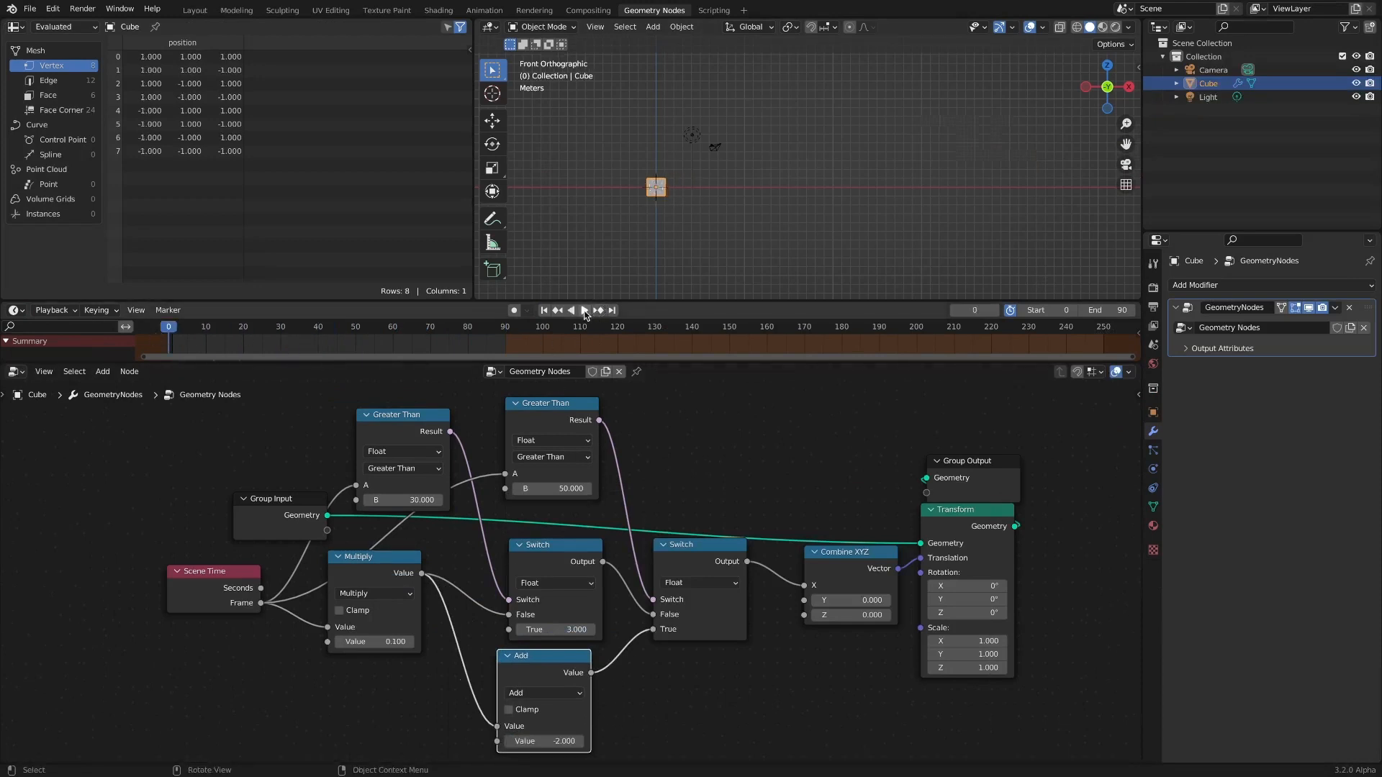
pyautogui.click(583, 310)
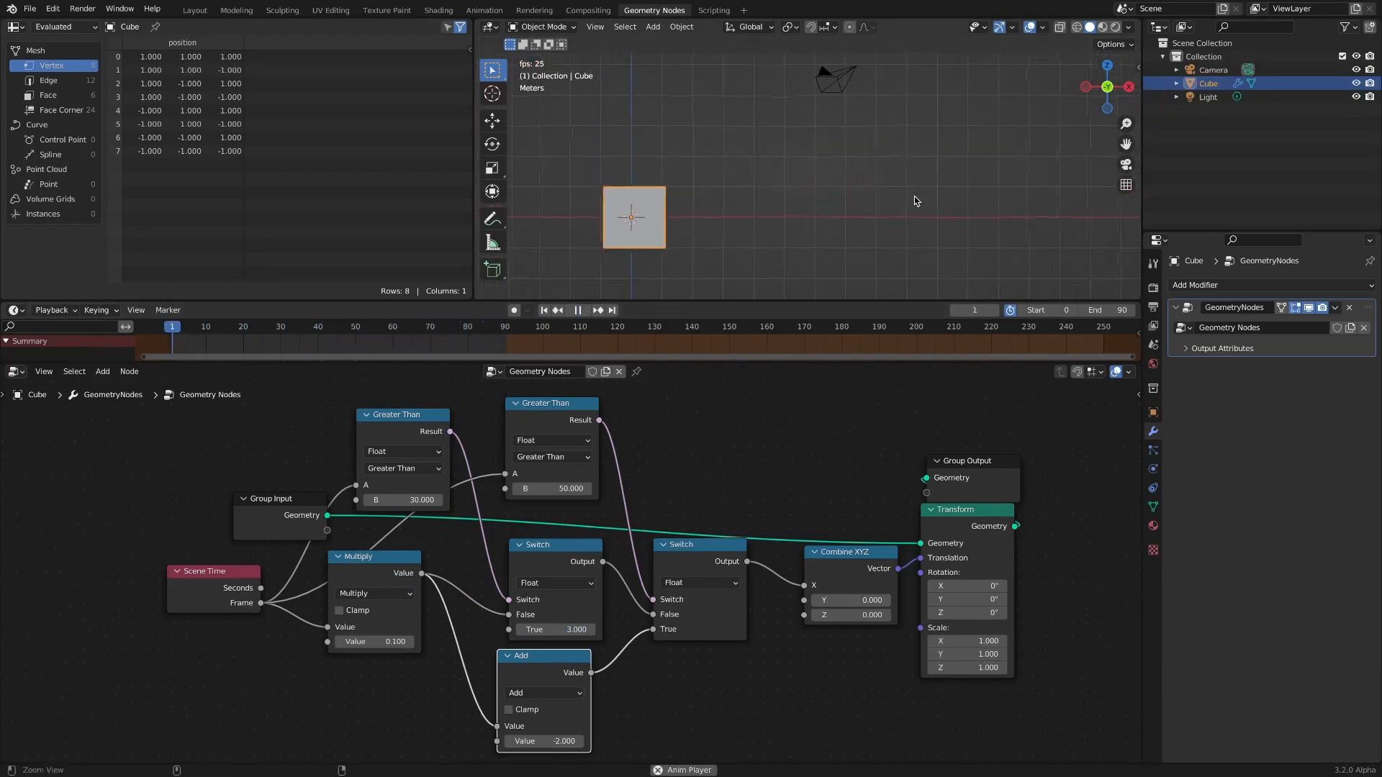
pyautogui.click(351, 326)
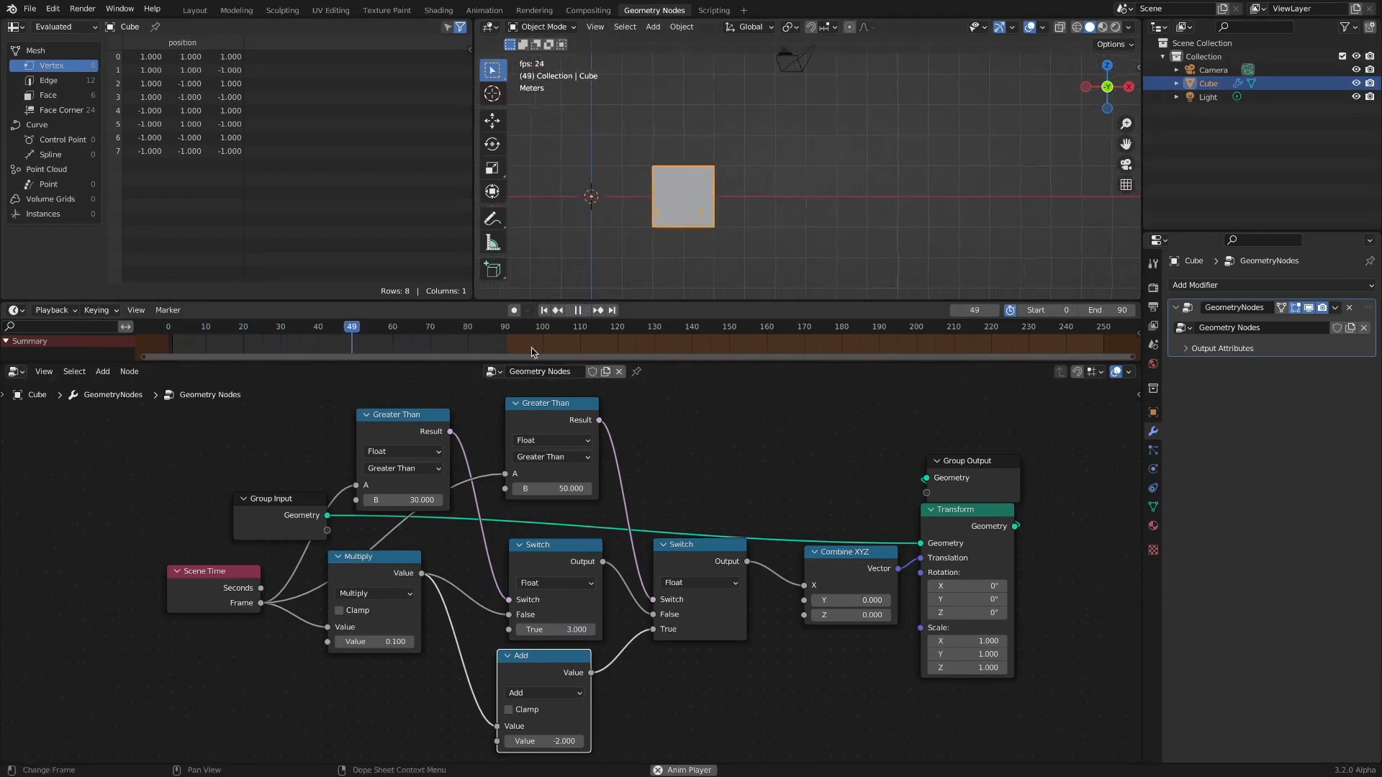
pyautogui.click(190, 326)
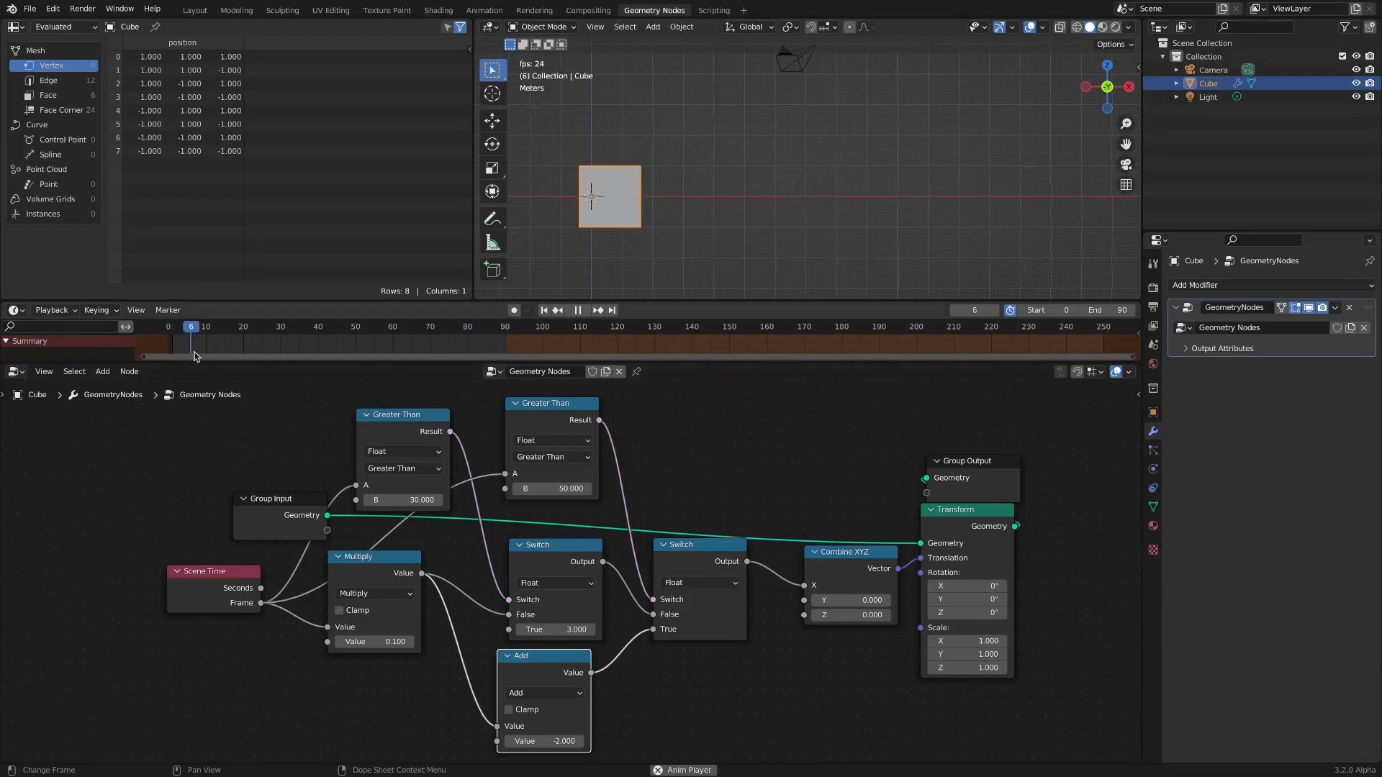
pyautogui.click(370, 327)
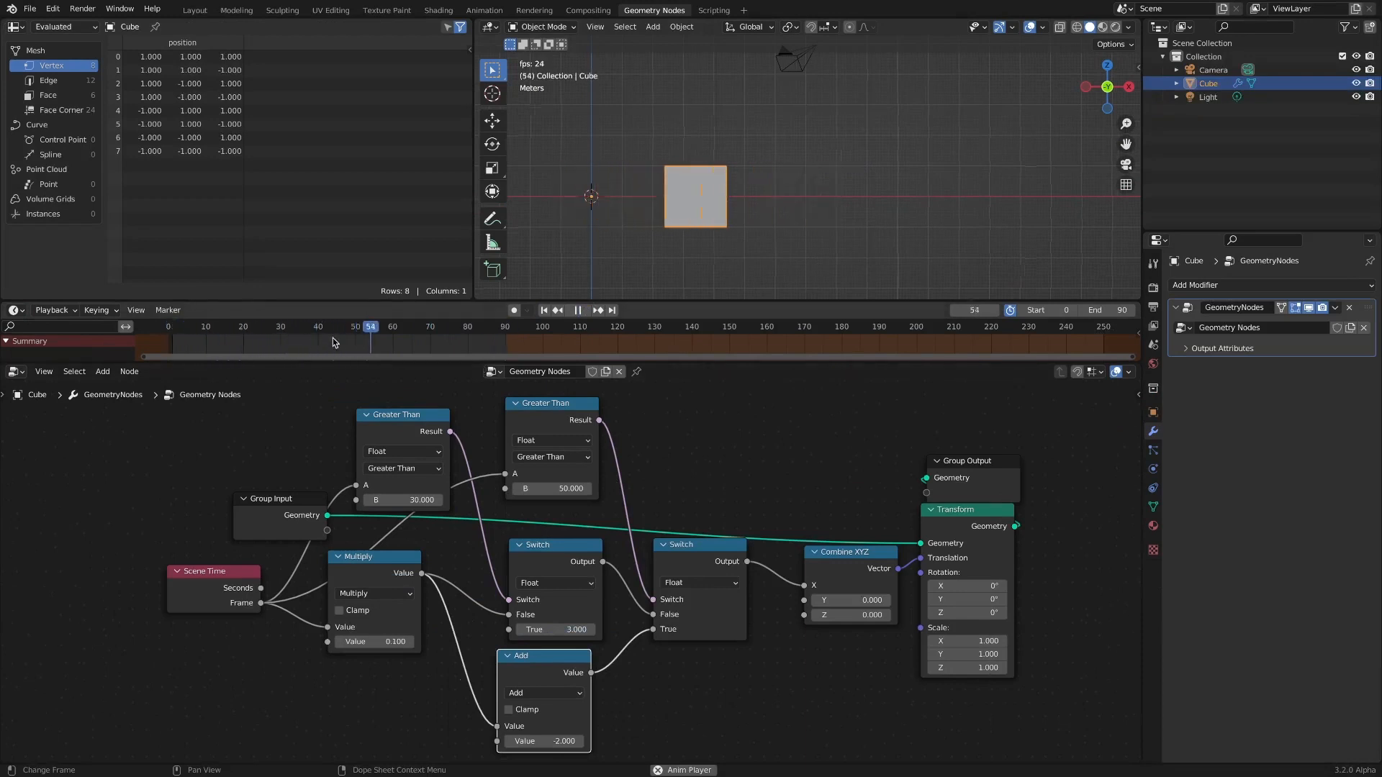